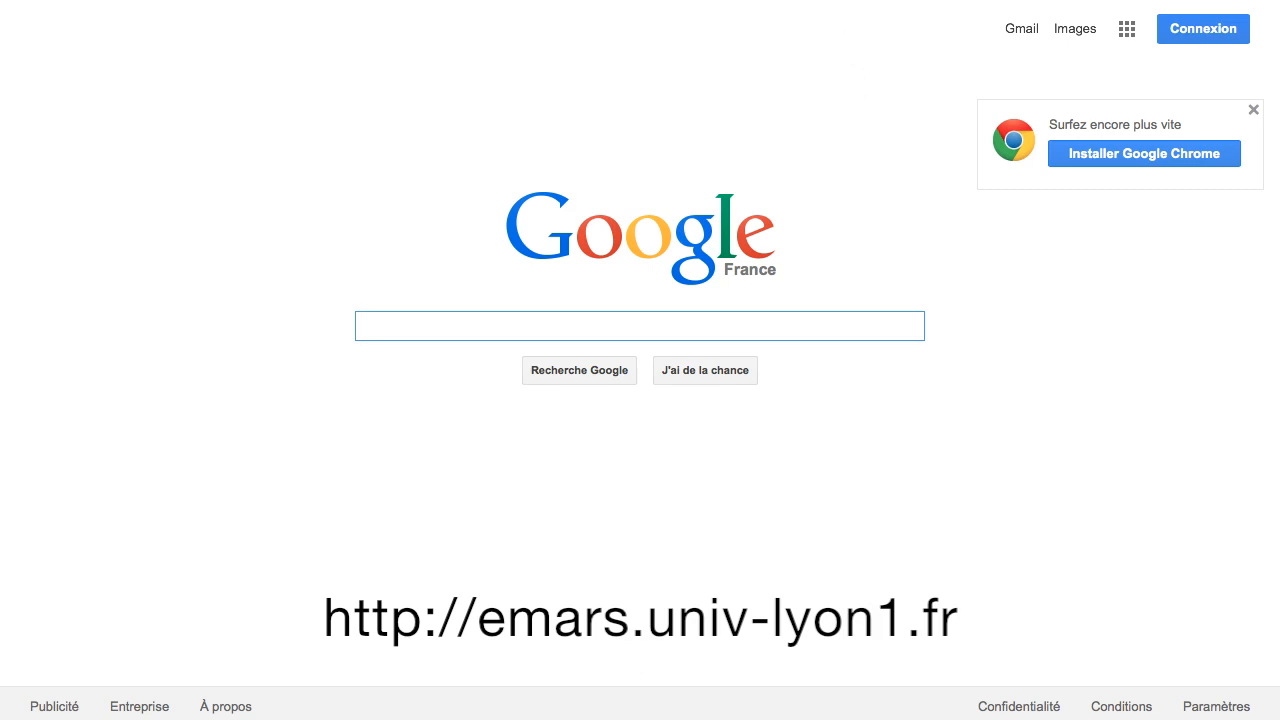
# - Enter emars.univ-lyon1.fr in the address bar and load the MarsSI site
pyautogui.write('emars.univ-')
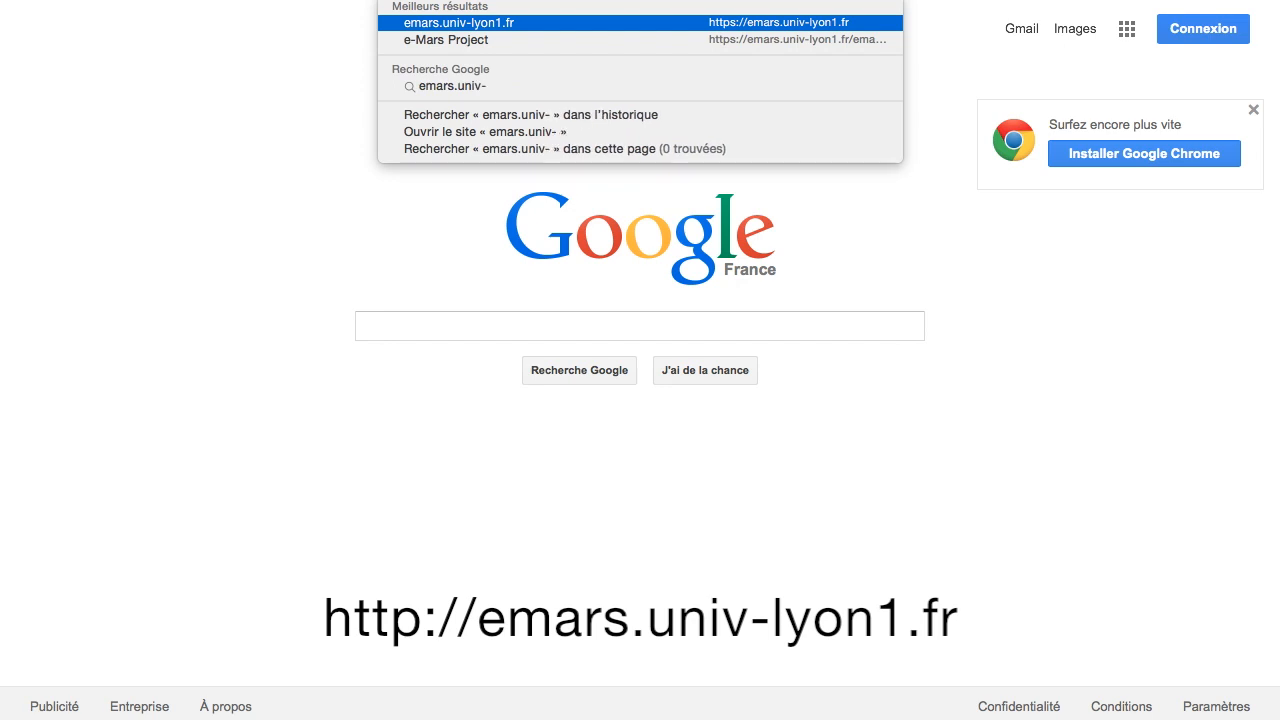
pyautogui.write('lyon1.f')
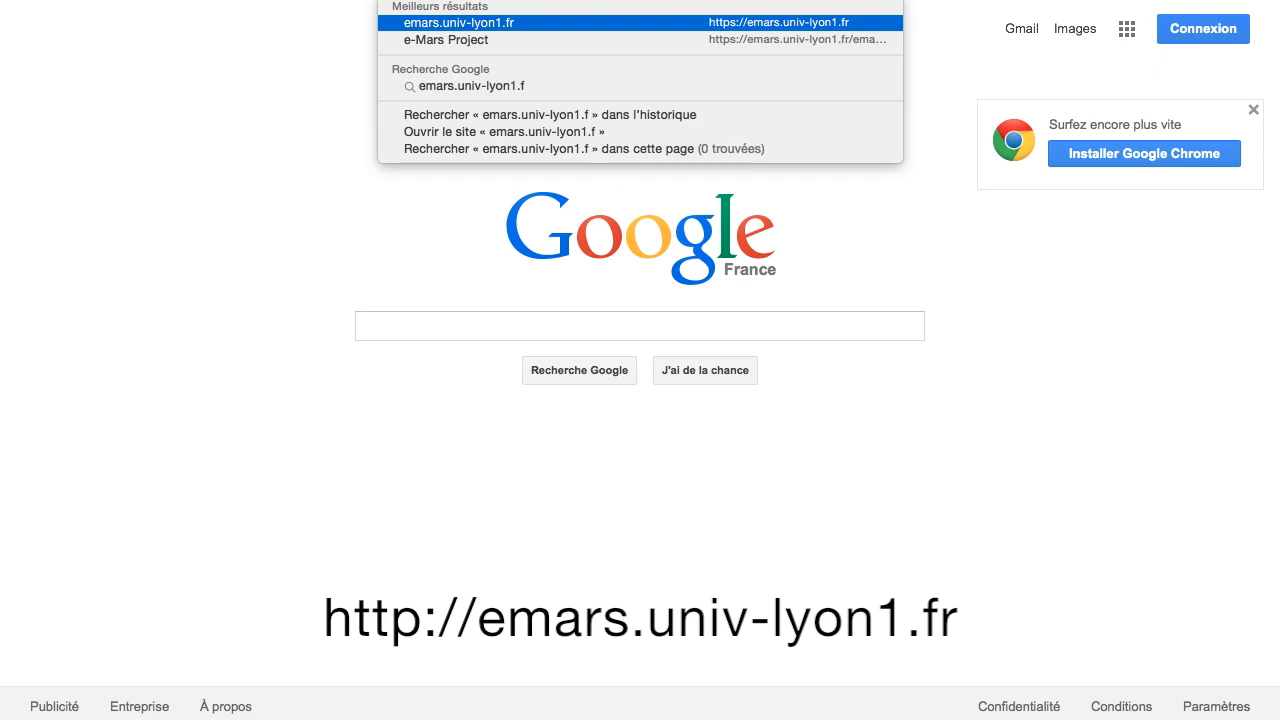
pyautogui.click(460, 22)
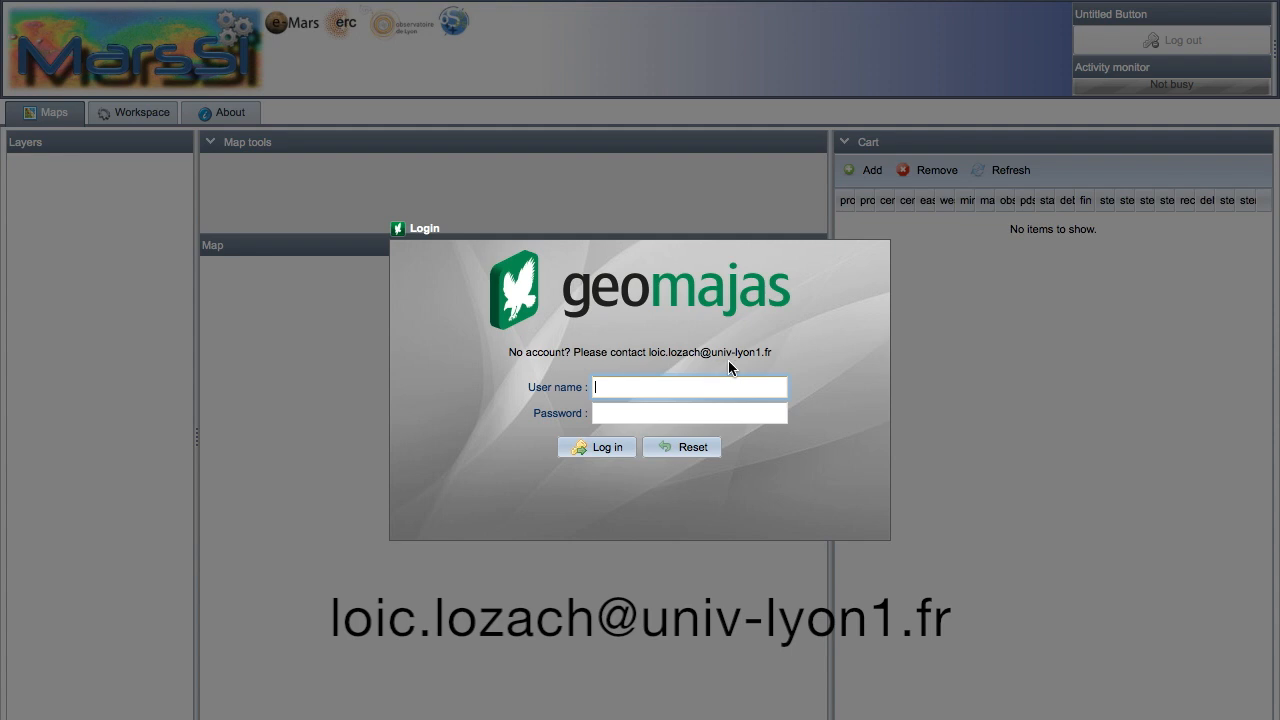
pyautogui.moveTo(768, 362)
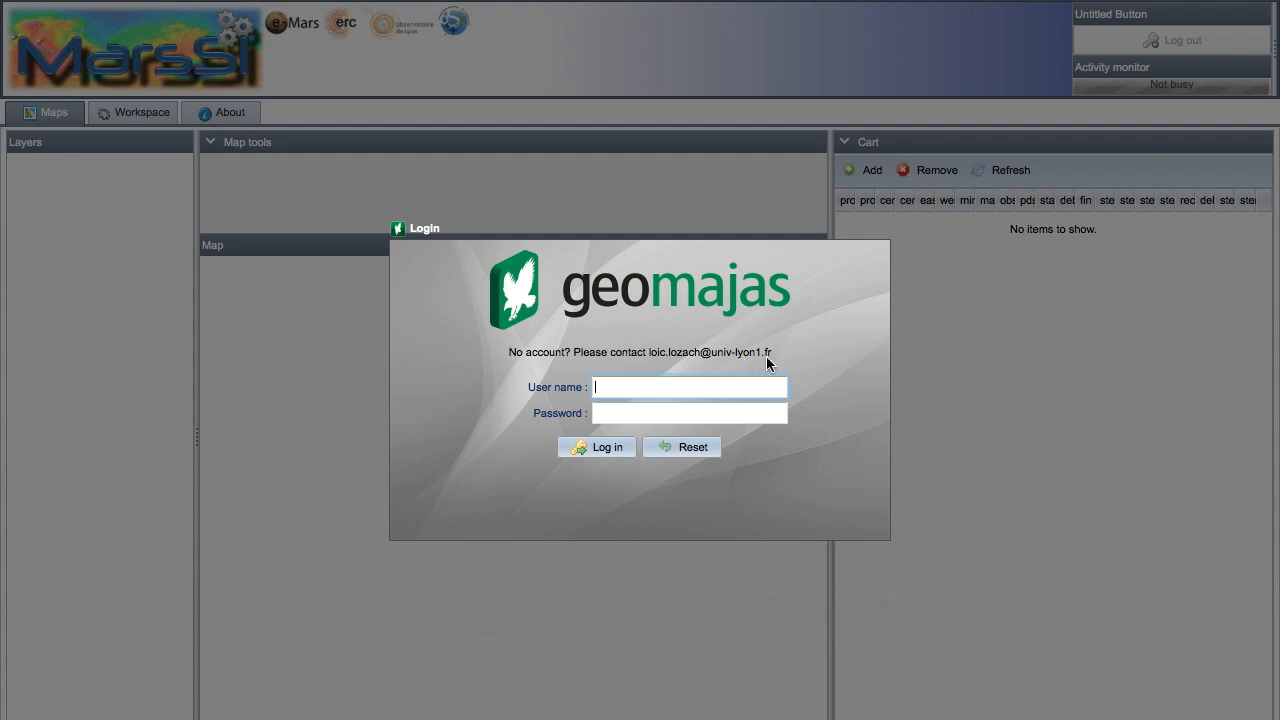
pyautogui.moveTo(758, 394)
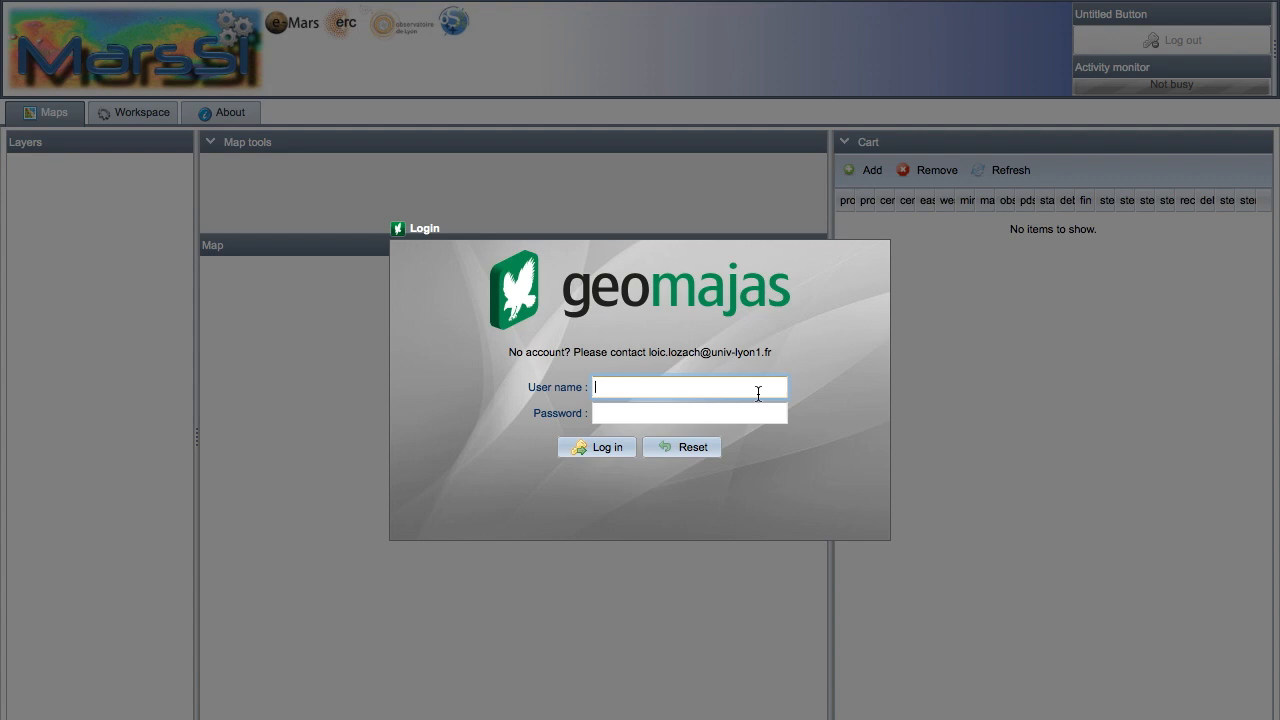
pyautogui.write('jfernando')
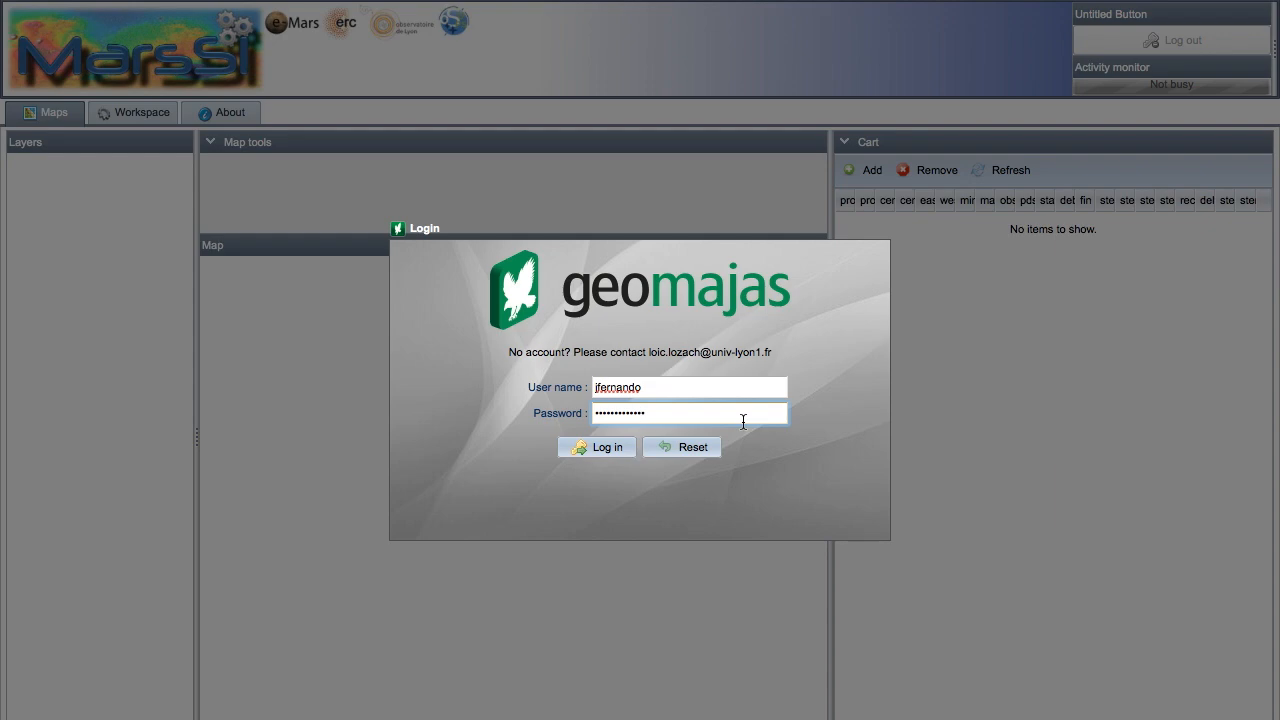
pyautogui.click(596, 446)
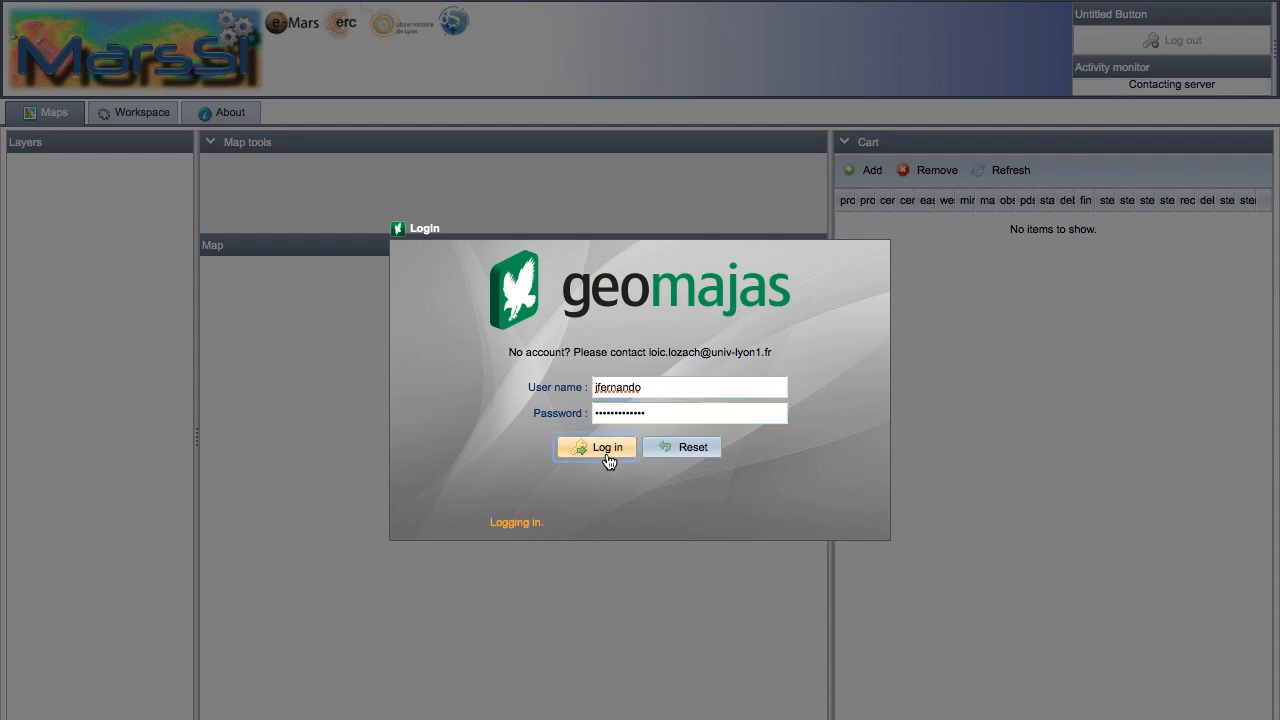
pyautogui.click(596, 448)
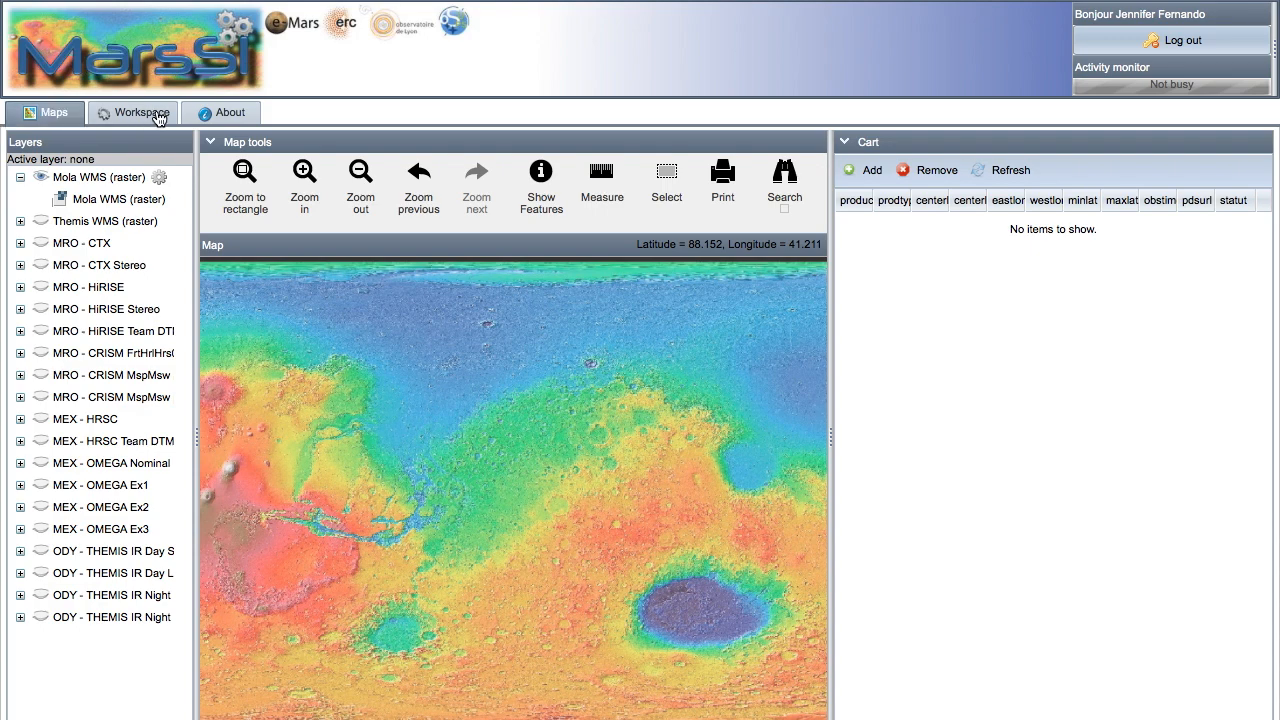
# - Visit the Workspace view with its empty processing queues, then return to Maps
pyautogui.click(132, 112)
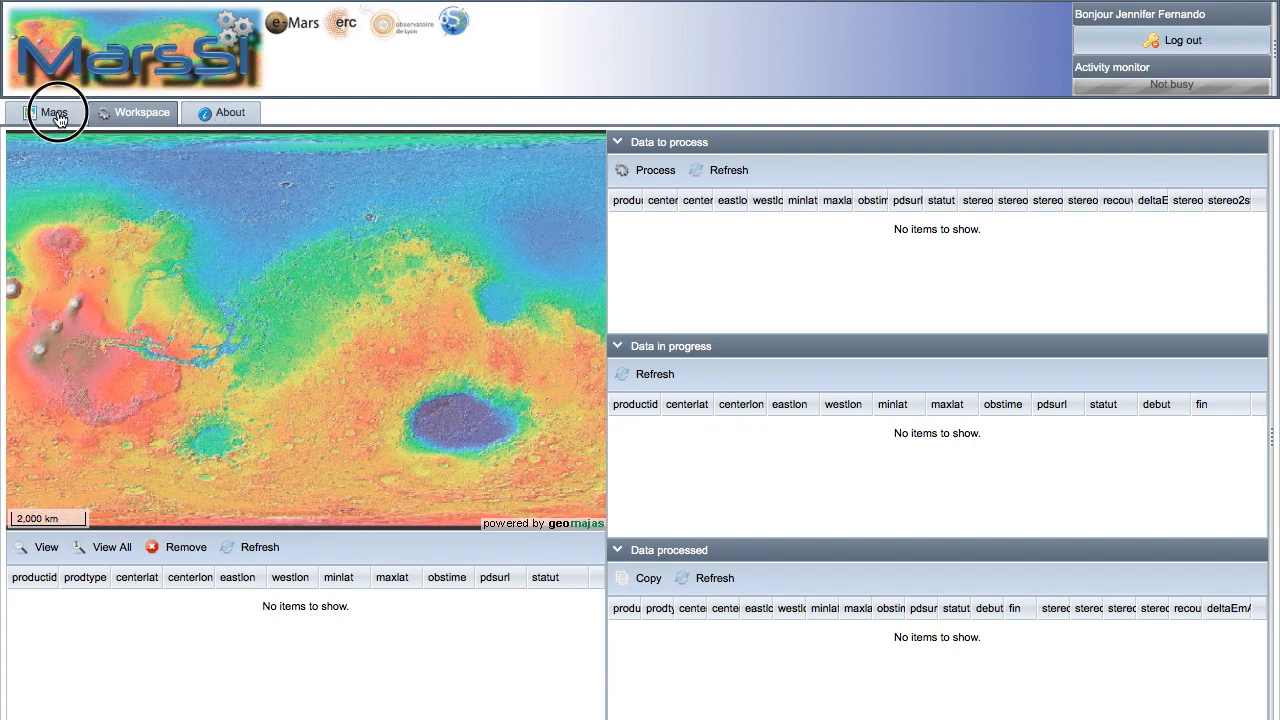
pyautogui.click(52, 112)
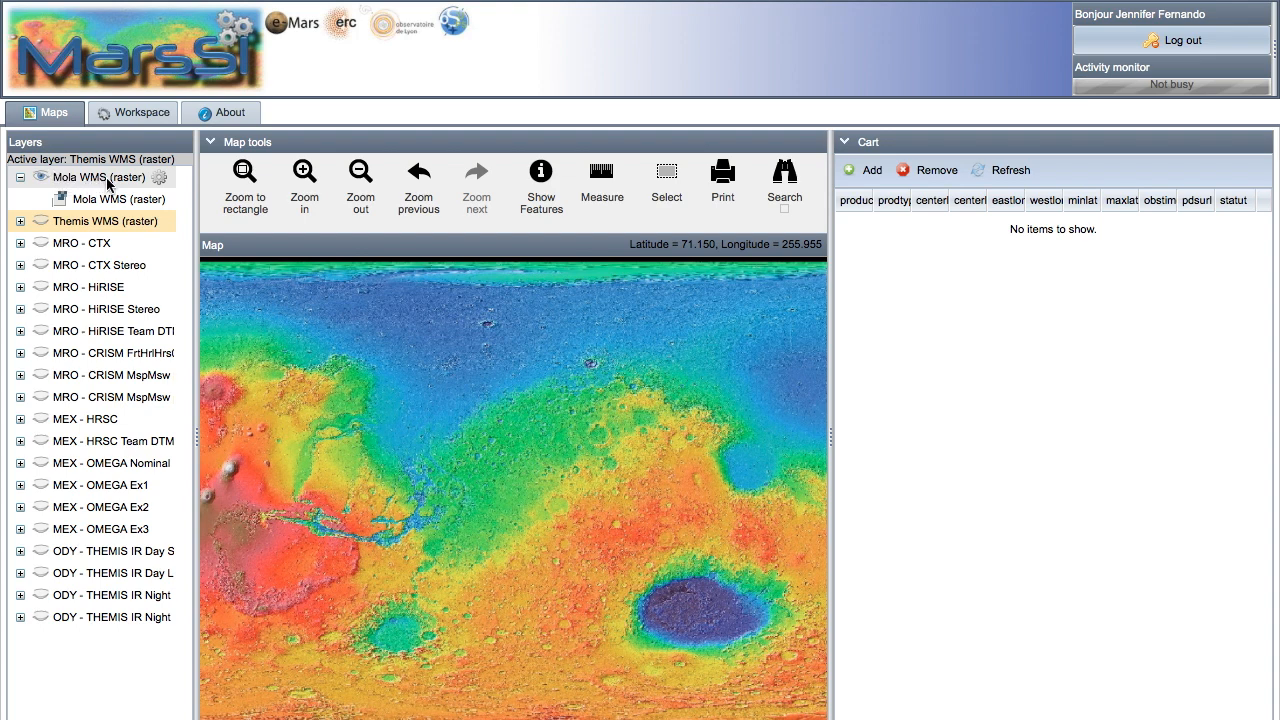
# - Make Themis WMS the active layer and enable the MRO - CRISM Frt/Hrl/Hrs footprints
pyautogui.click(104, 220)
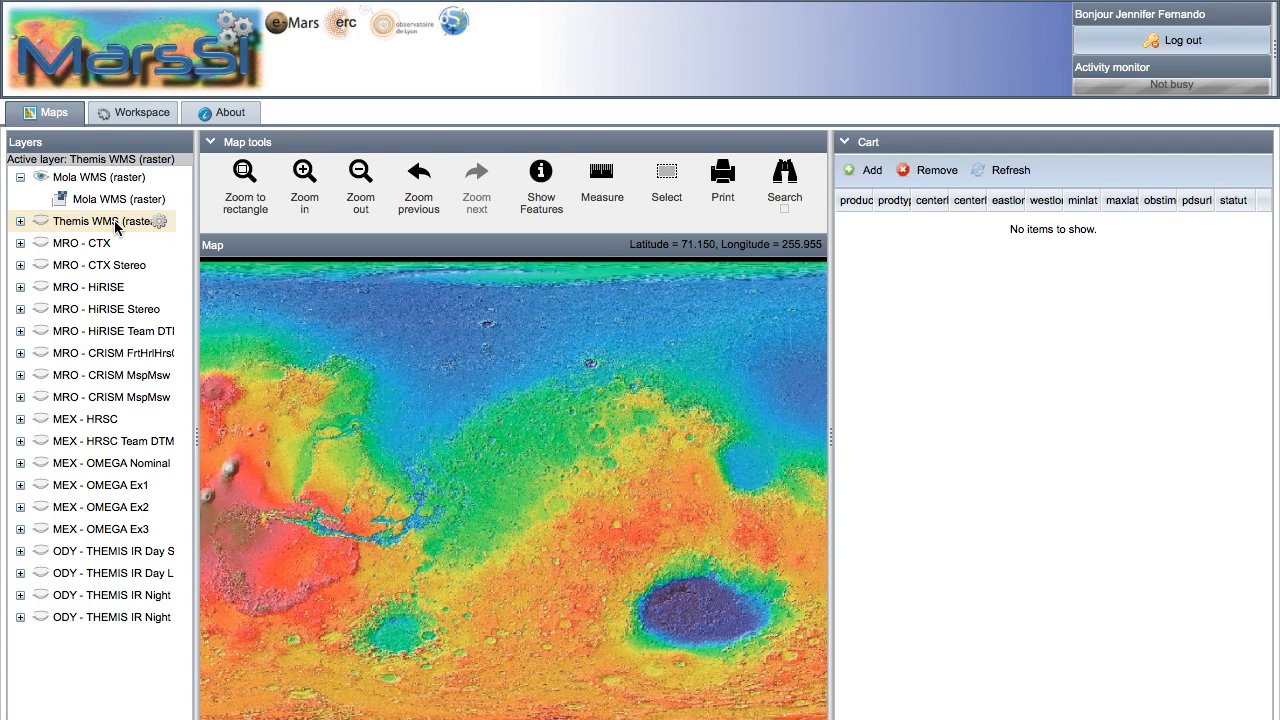
pyautogui.click(20, 220)
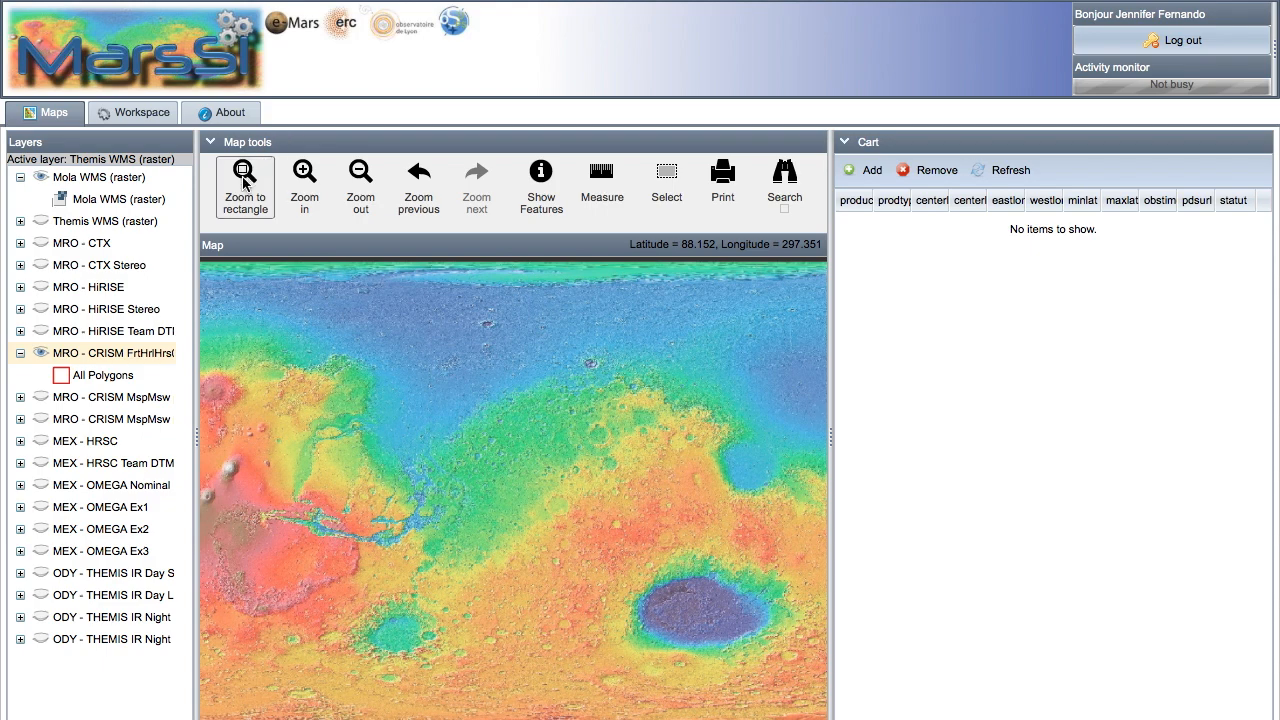
pyautogui.moveTo(244, 180)
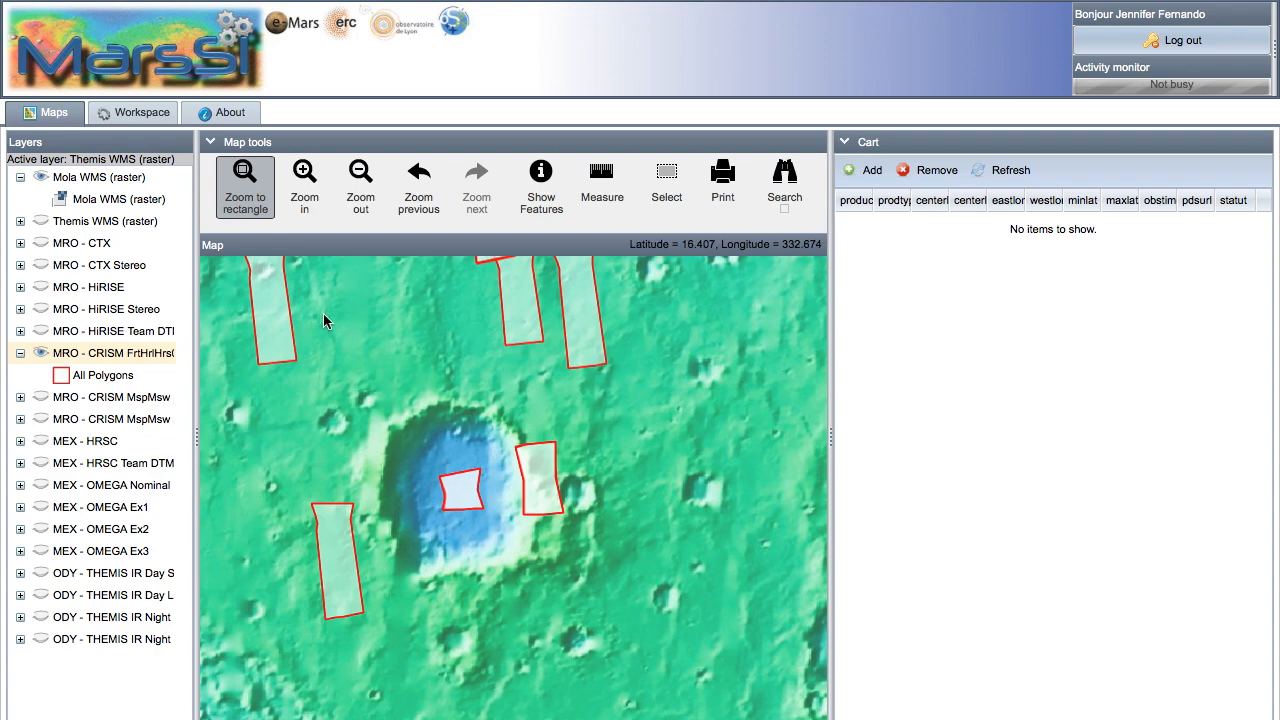
pyautogui.moveTo(538, 544)
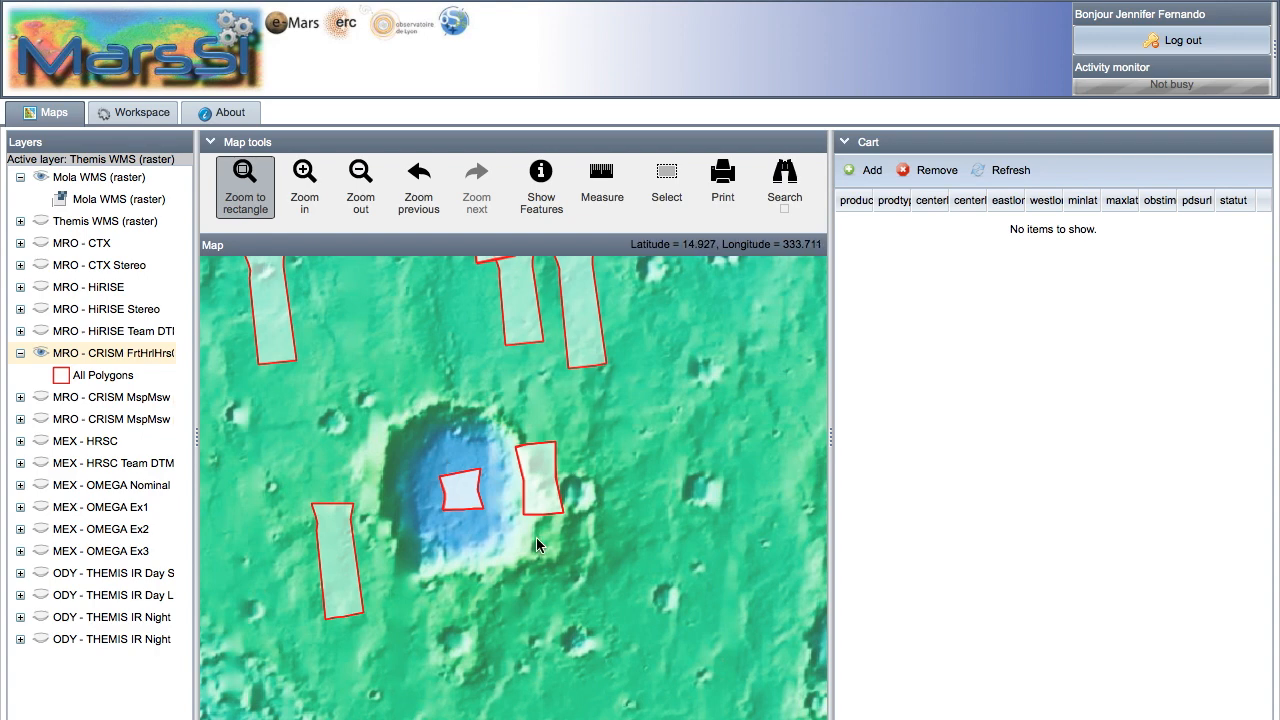
# - Zoom onto the footprints east of the crater, then return to the previous extent
pyautogui.click(304, 176)
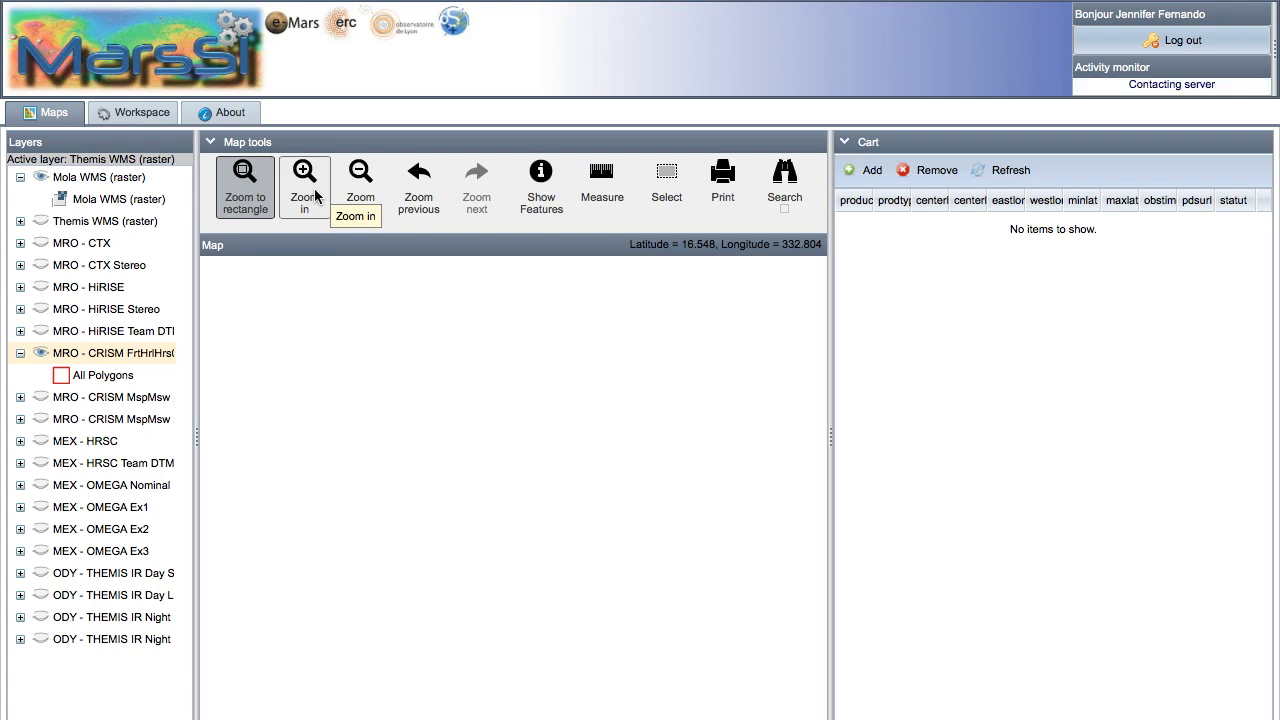
pyautogui.moveTo(360, 176)
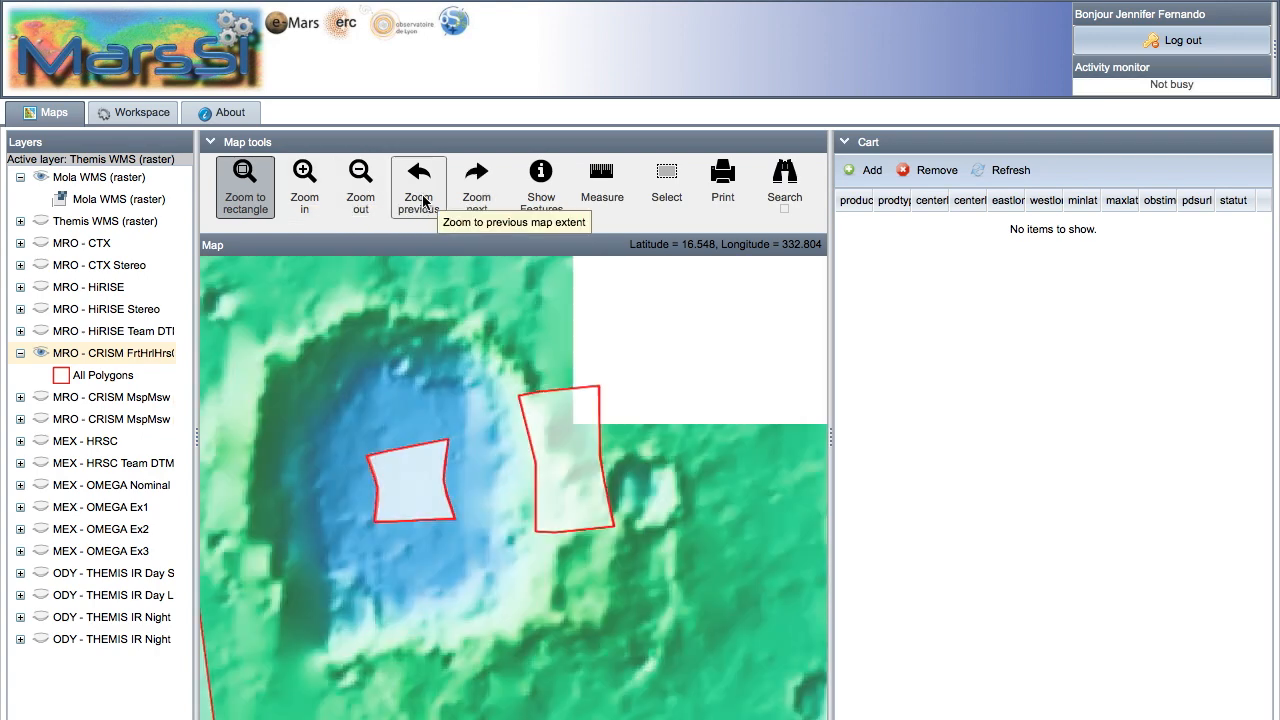
pyautogui.click(418, 178)
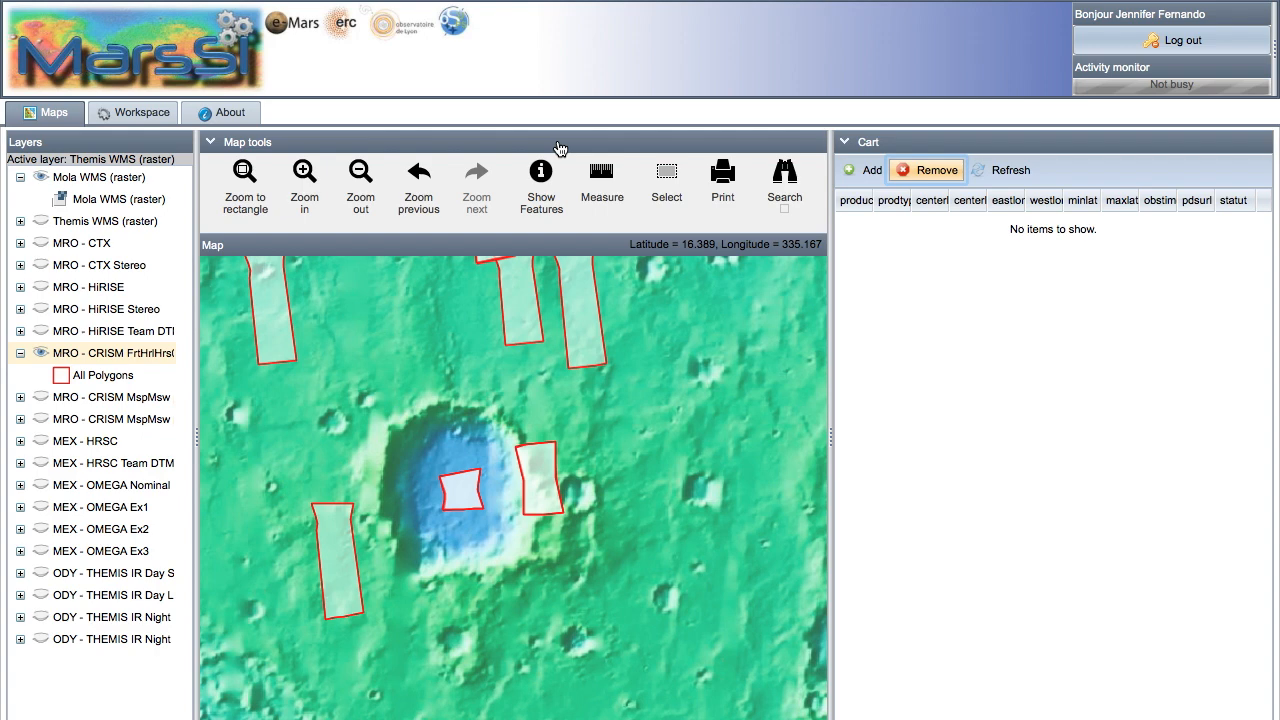
pyautogui.moveTo(540, 176)
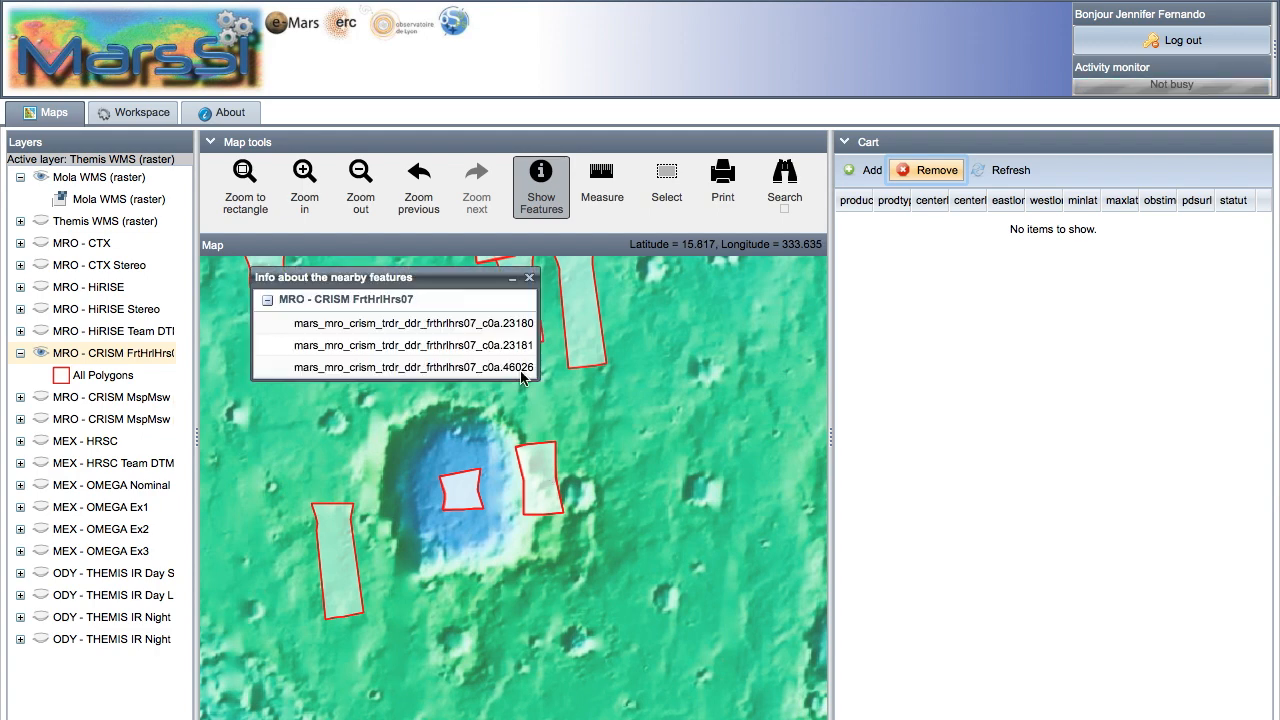
# - Select the CRISM footprint east of the crater from nearby features and add it to the cart
pyautogui.click(412, 324)
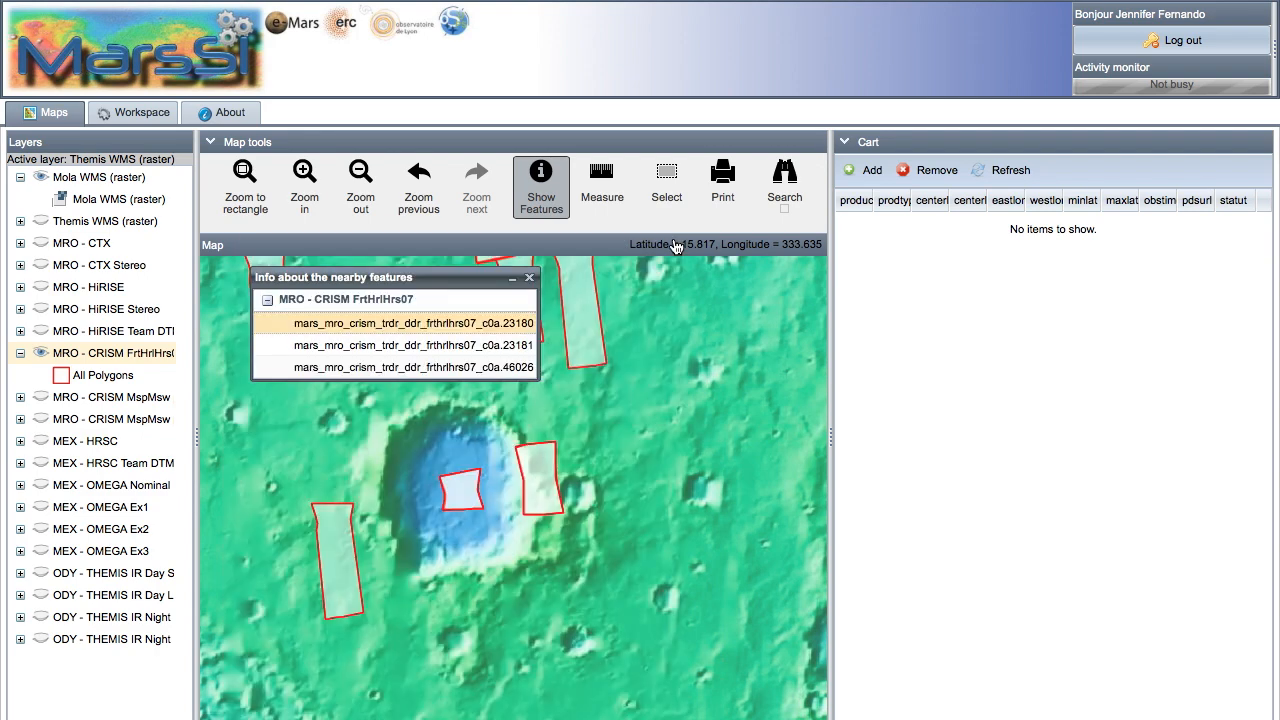
pyautogui.moveTo(666, 180)
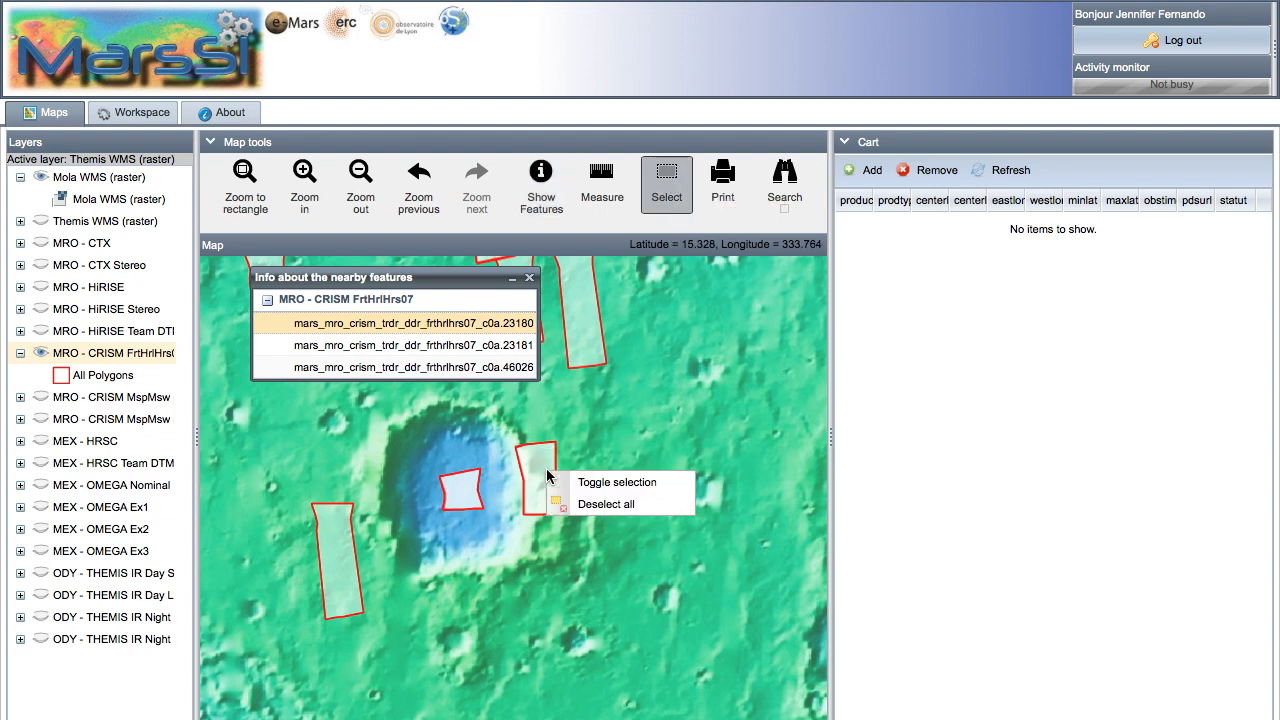
pyautogui.click(616, 482)
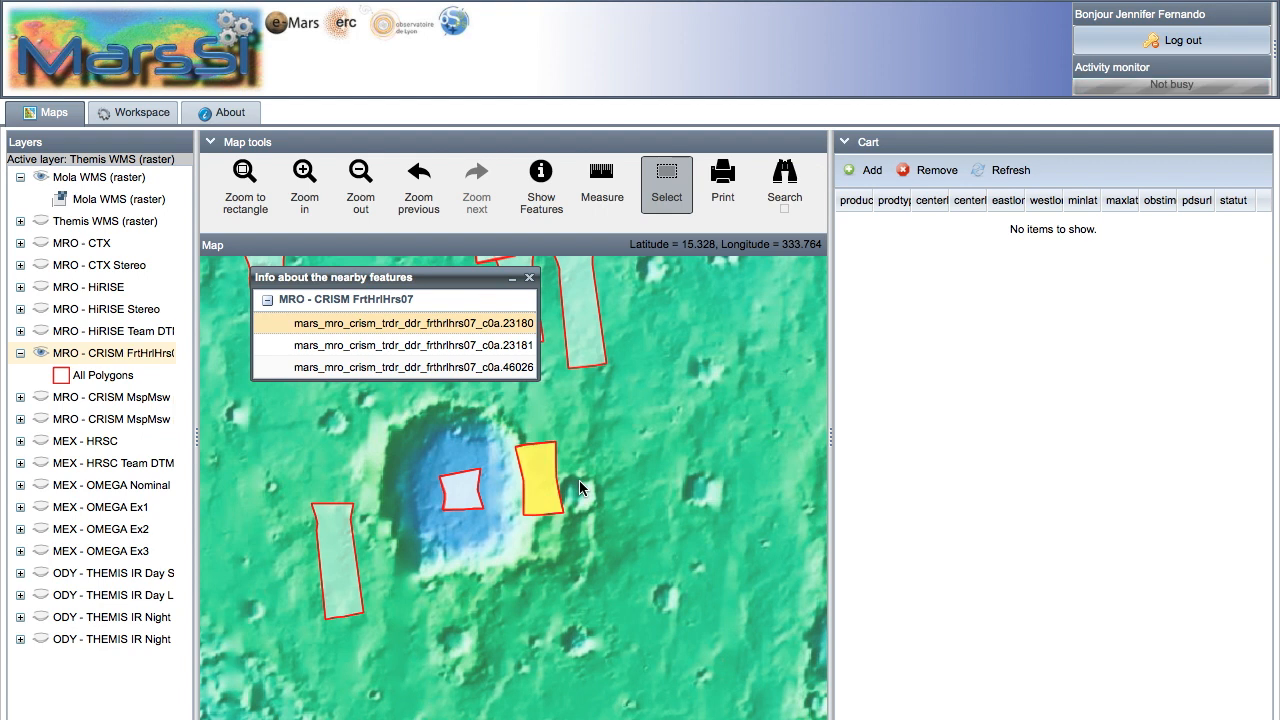
pyautogui.moveTo(868, 178)
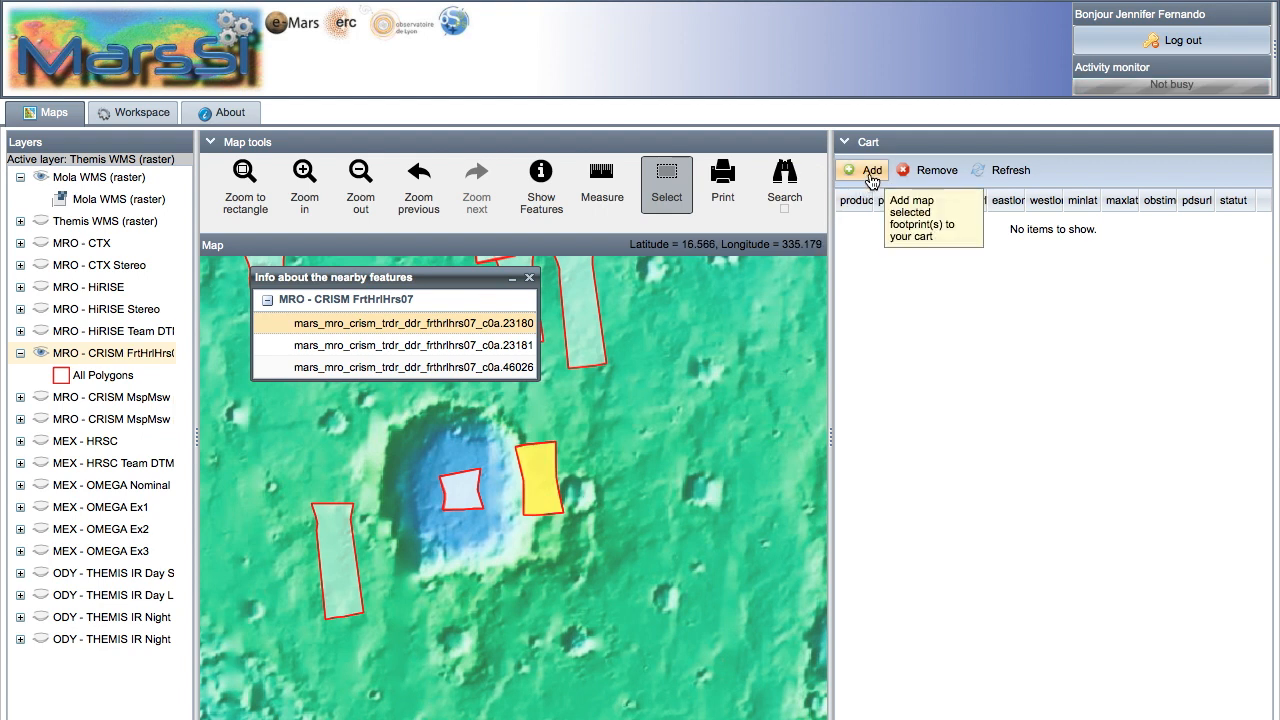
pyautogui.click(870, 170)
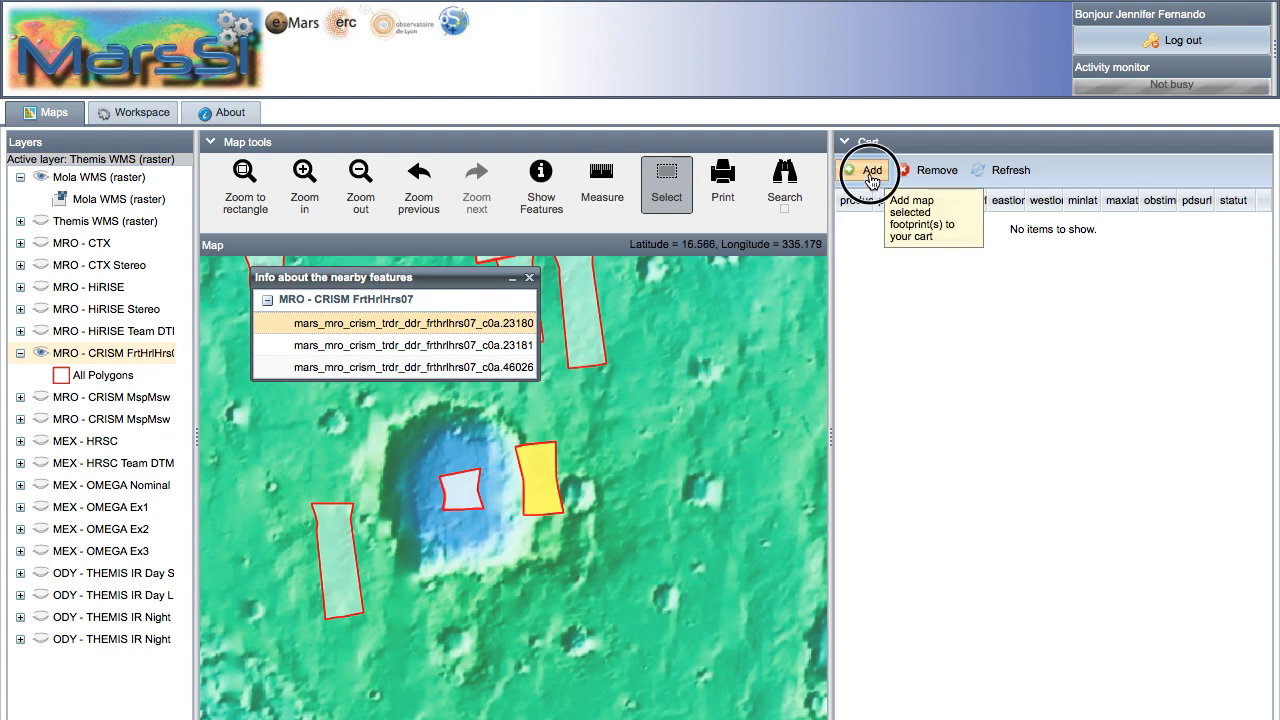
pyautogui.click(866, 170)
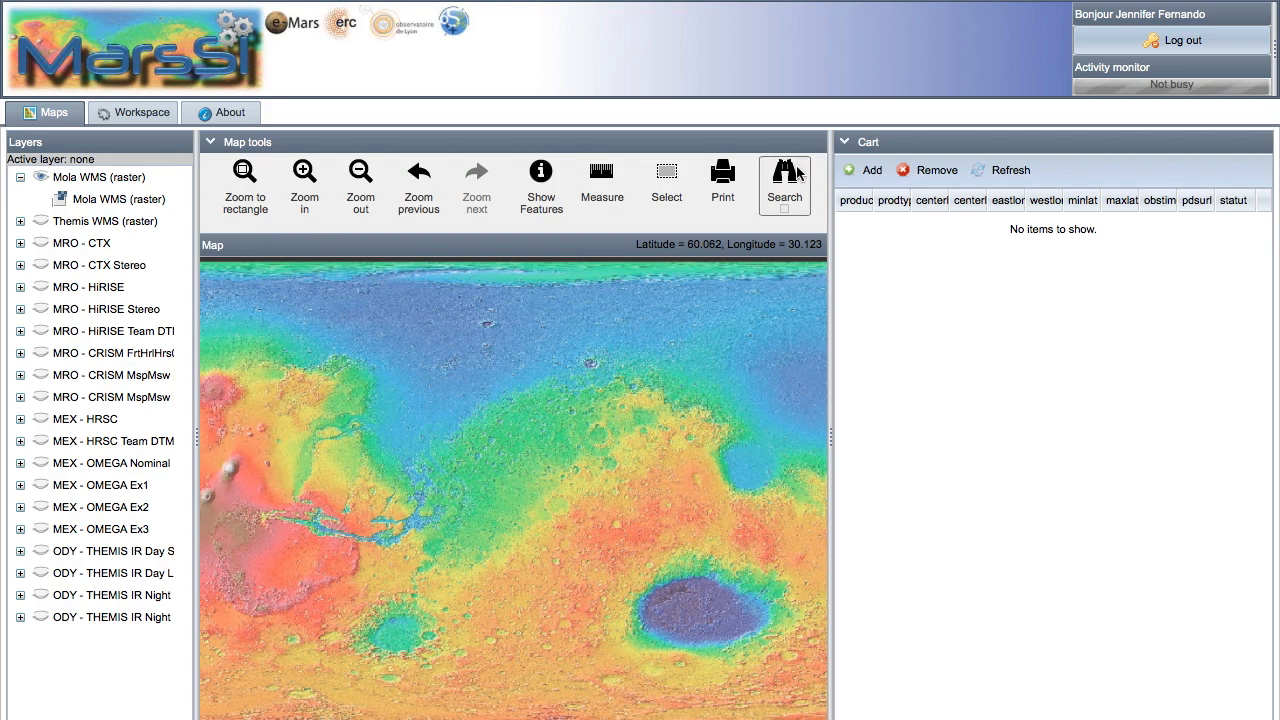
# - Search the CRISM targeted-observation layer for product ids containing CA4C
pyautogui.click(784, 184)
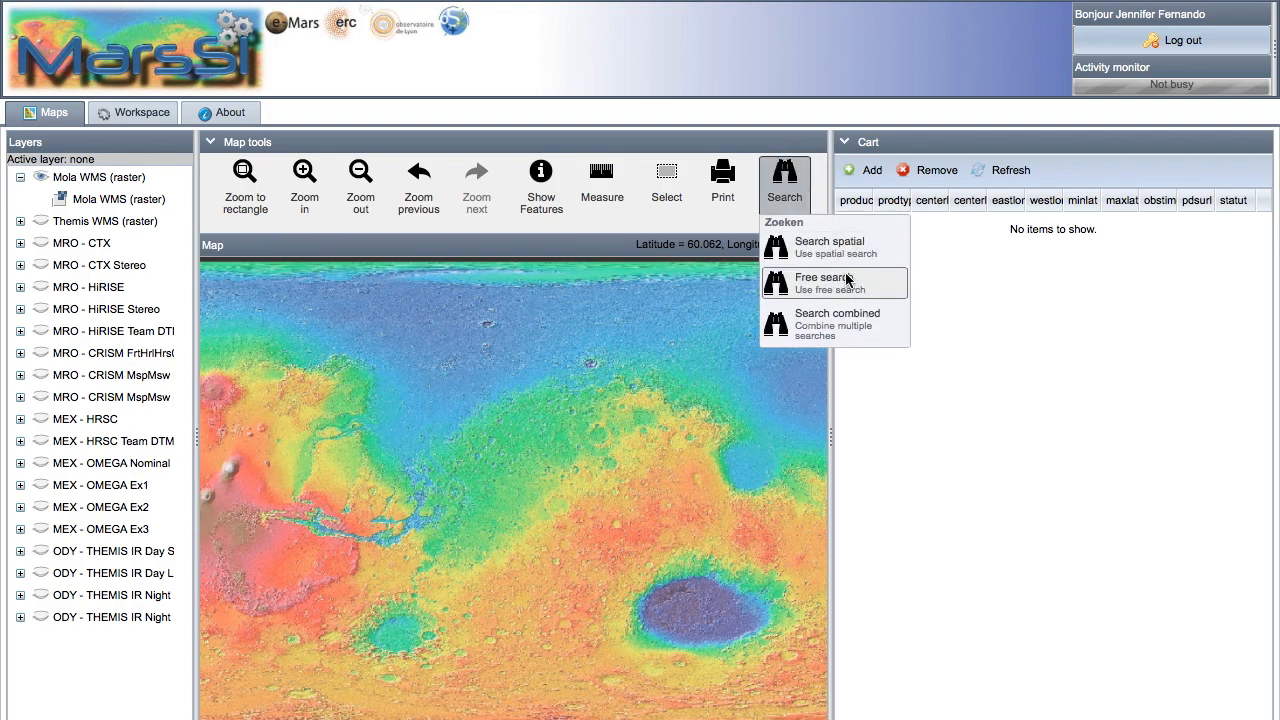
pyautogui.click(820, 282)
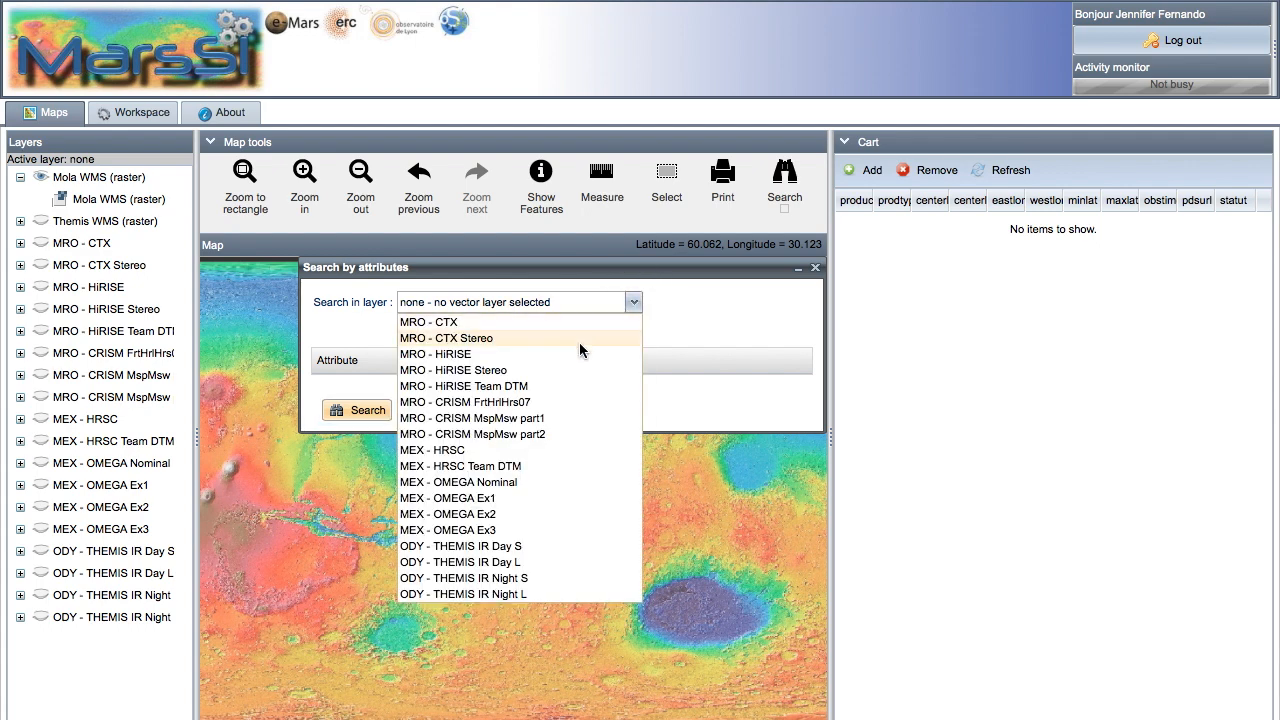
pyautogui.moveTo(570, 402)
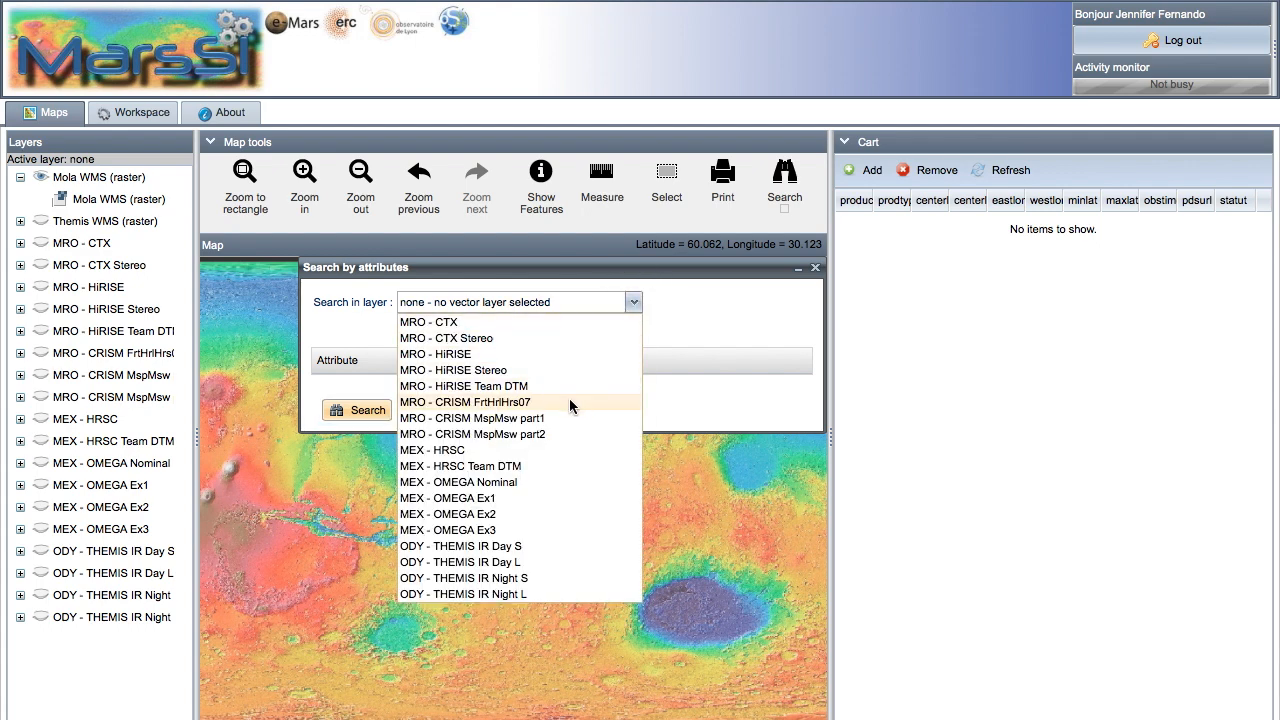
pyautogui.click(464, 400)
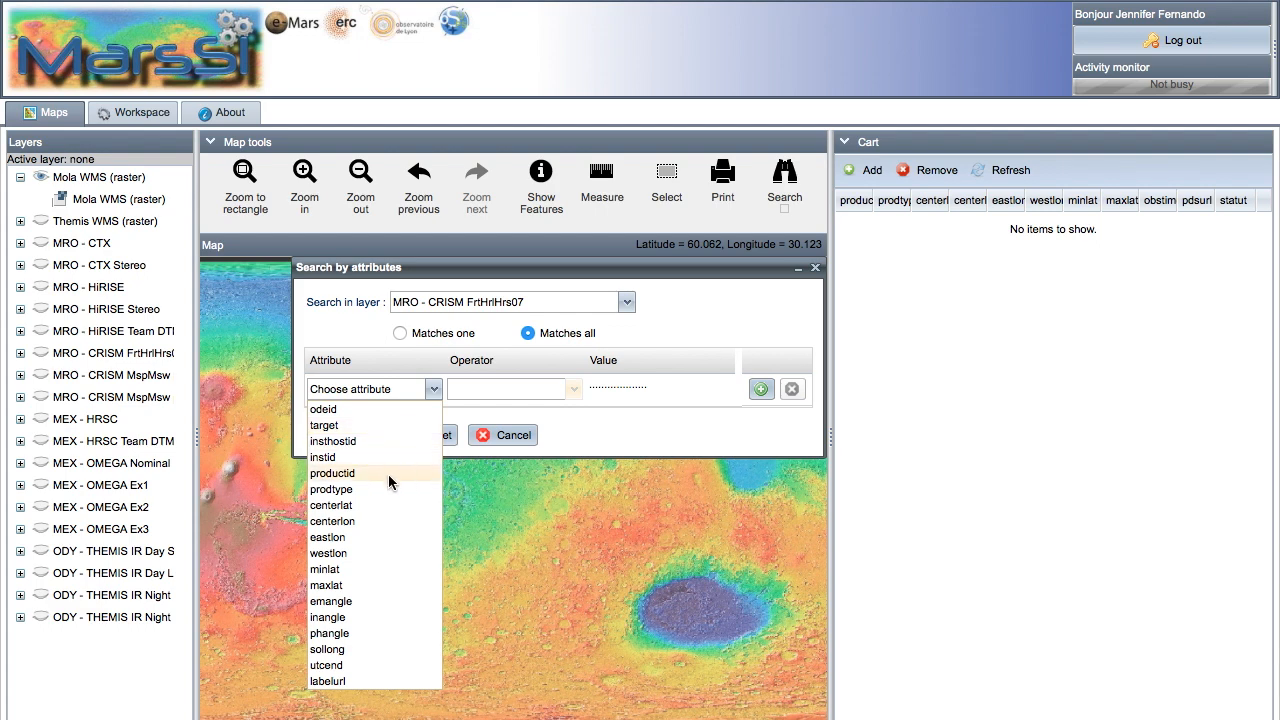
pyautogui.click(332, 472)
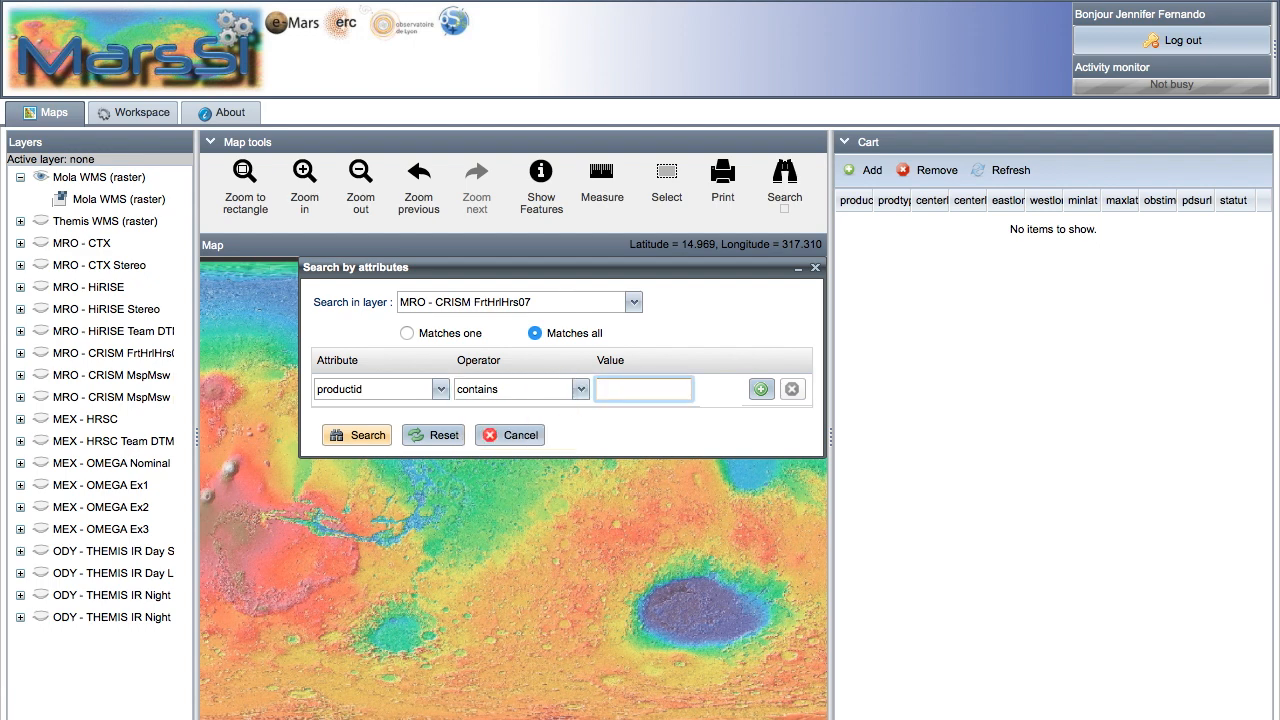
pyautogui.write('CA4C')
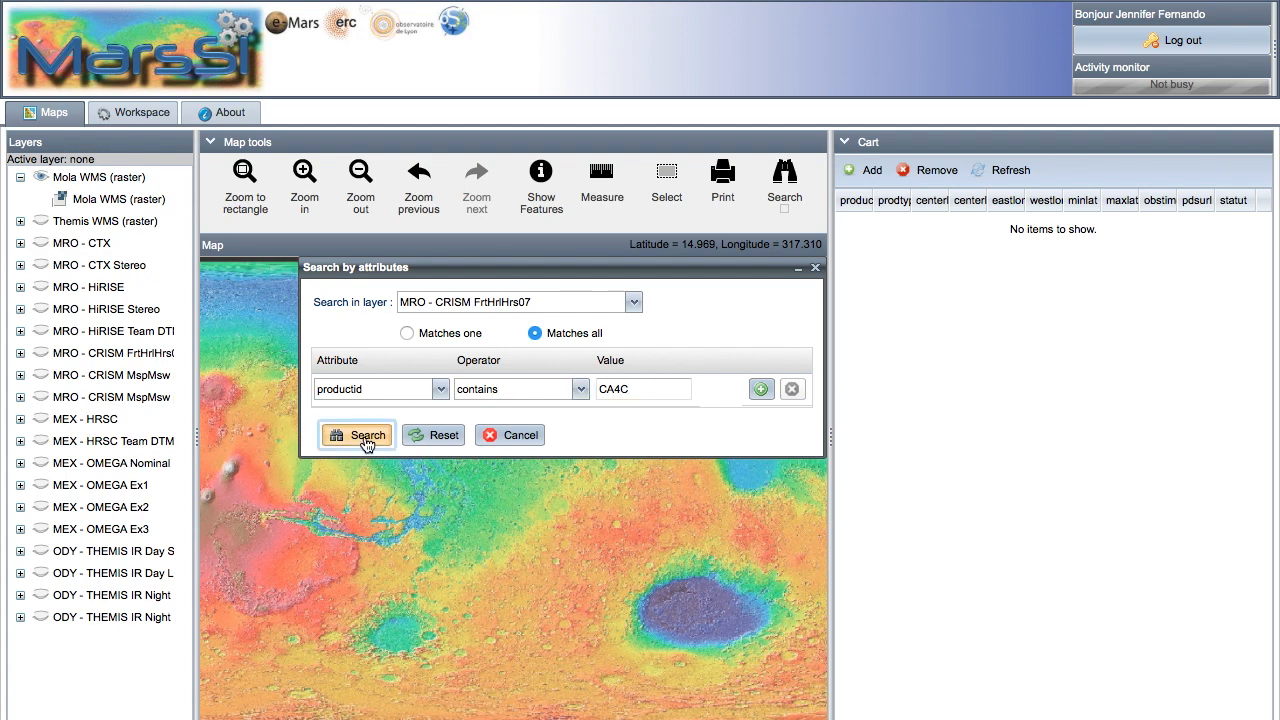
pyautogui.click(356, 434)
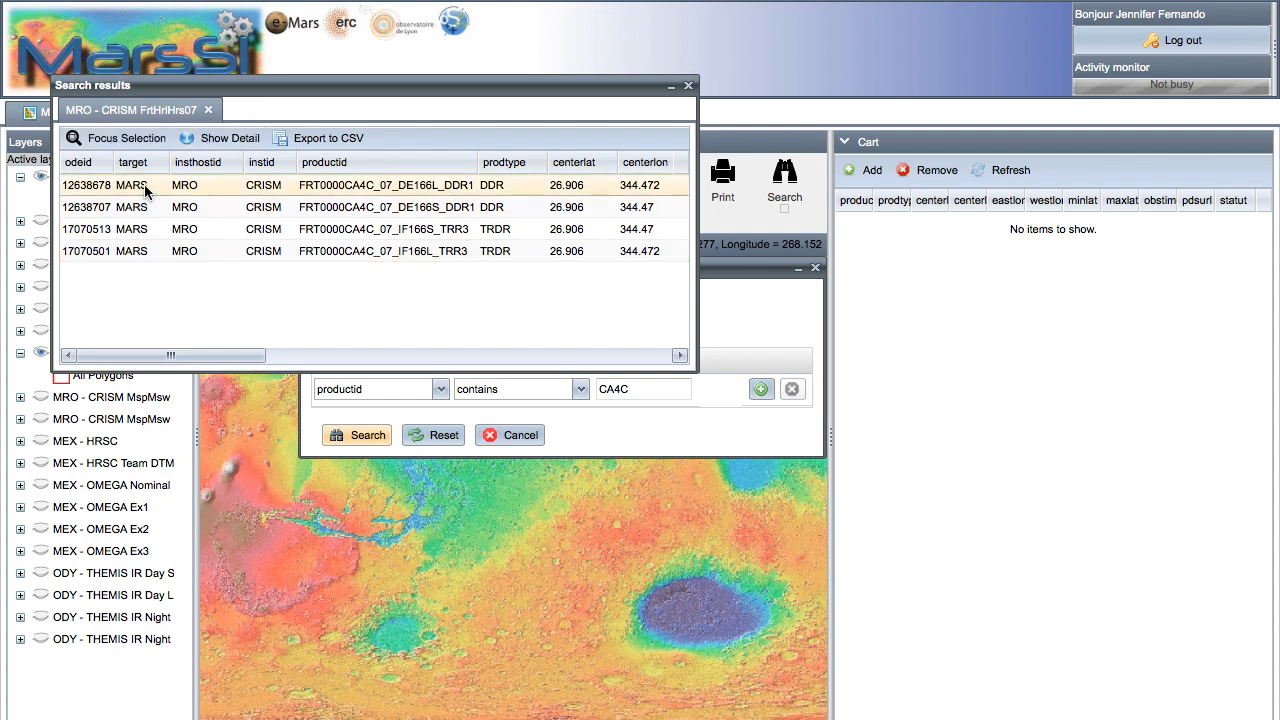
pyautogui.moveTo(118, 138)
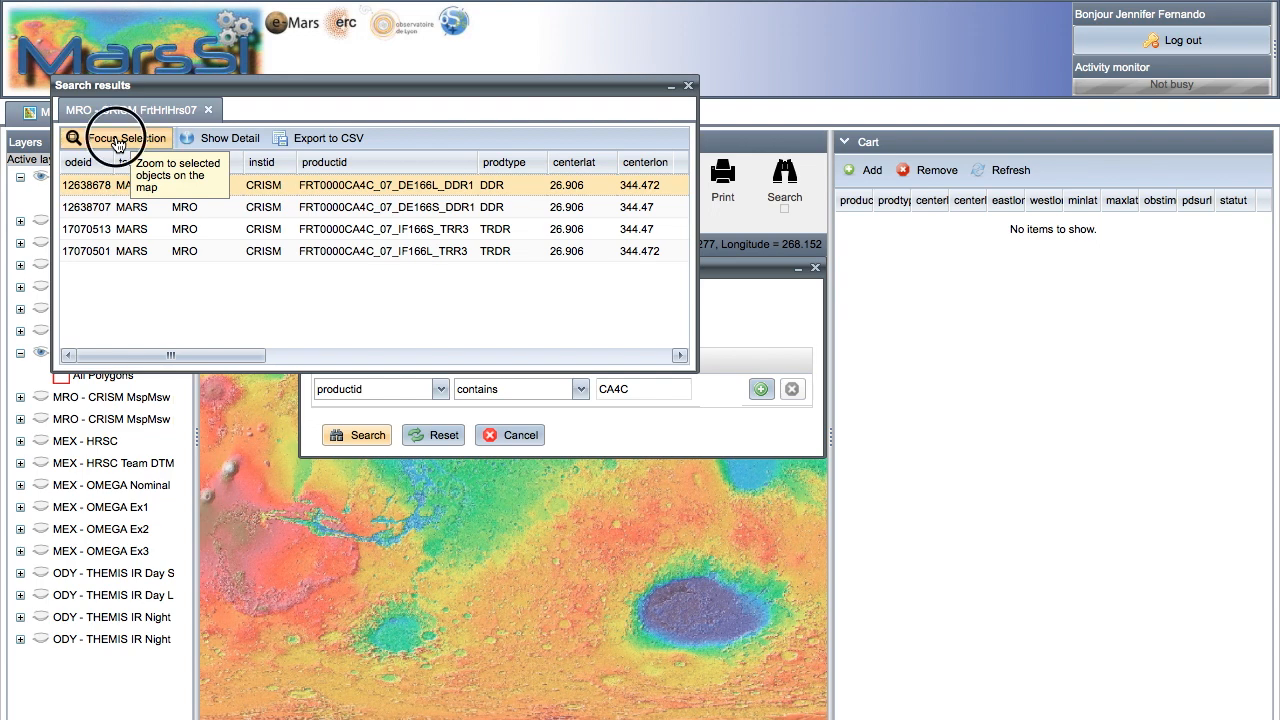
# - Focus the map on the found footprint, close the results and add the four observations to the cart
pyautogui.click(116, 138)
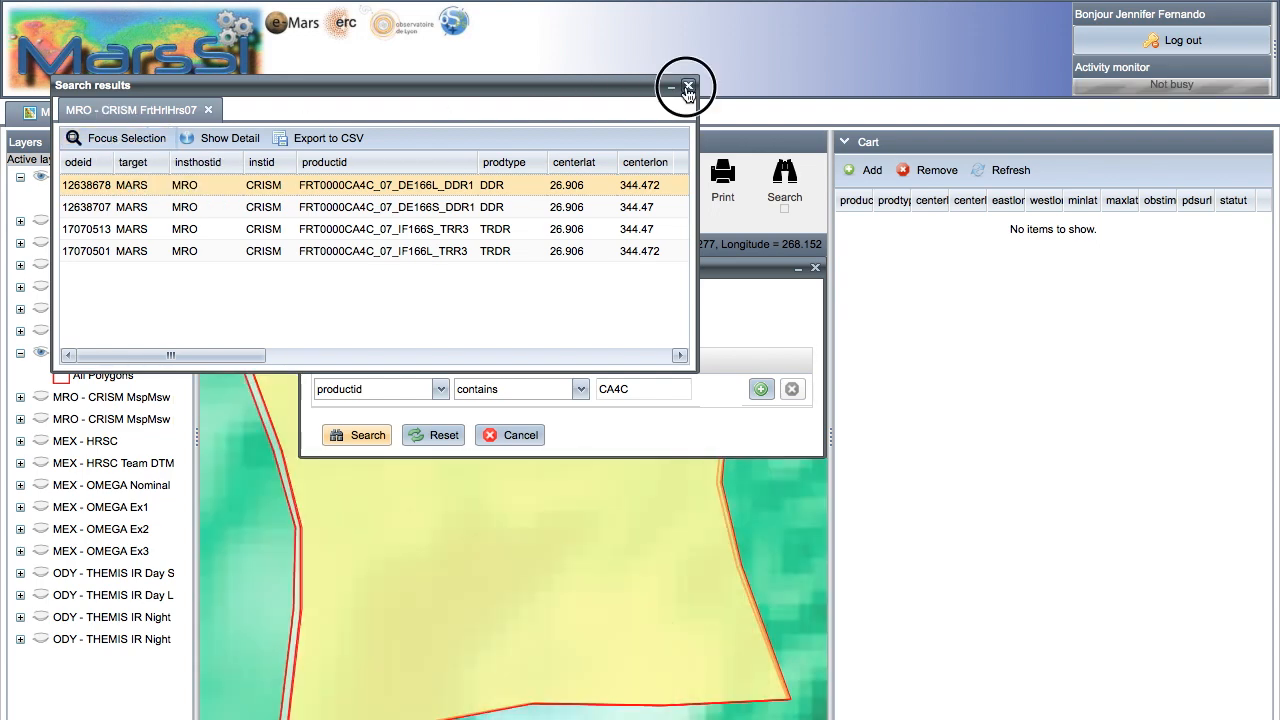
pyautogui.click(688, 88)
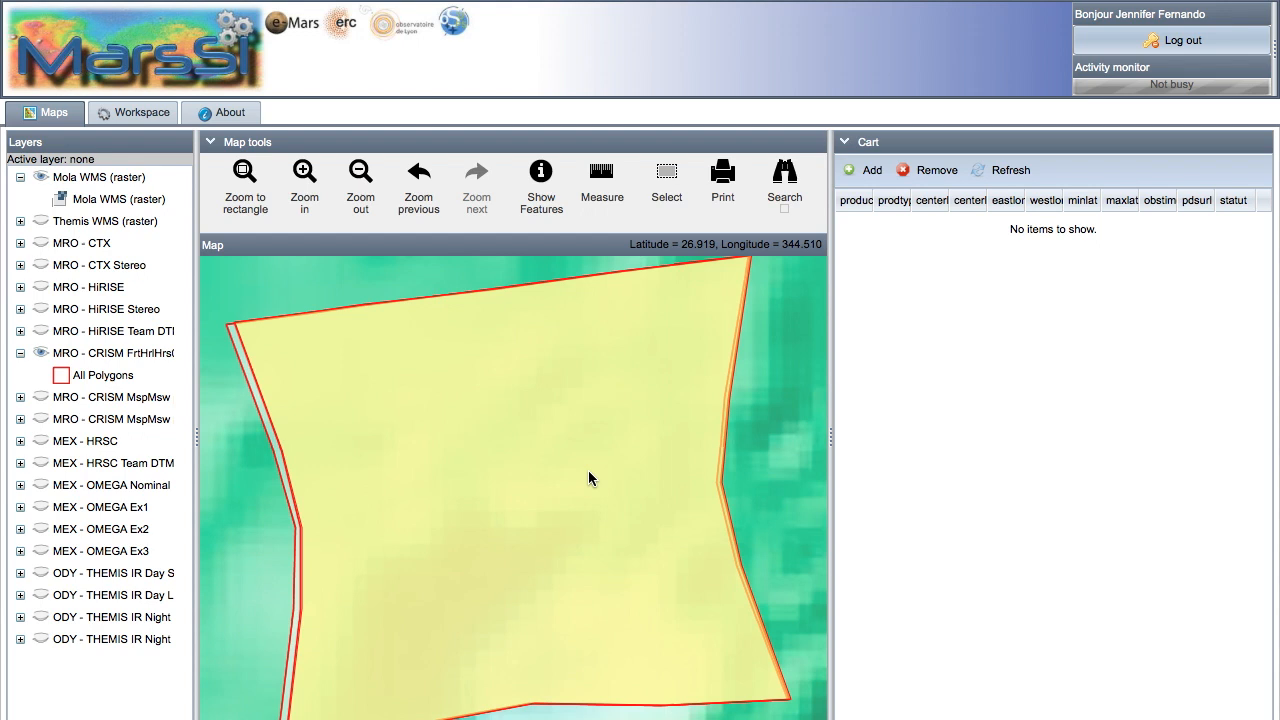
pyautogui.moveTo(792, 392)
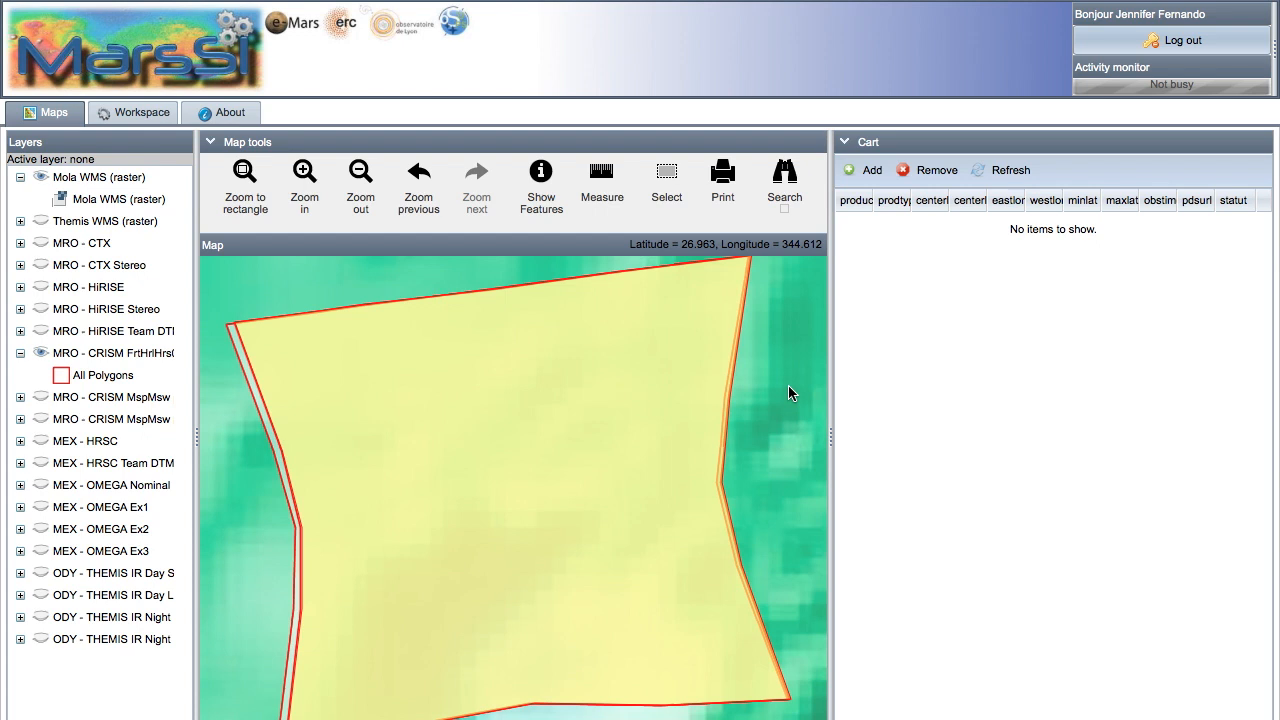
pyautogui.moveTo(868, 170)
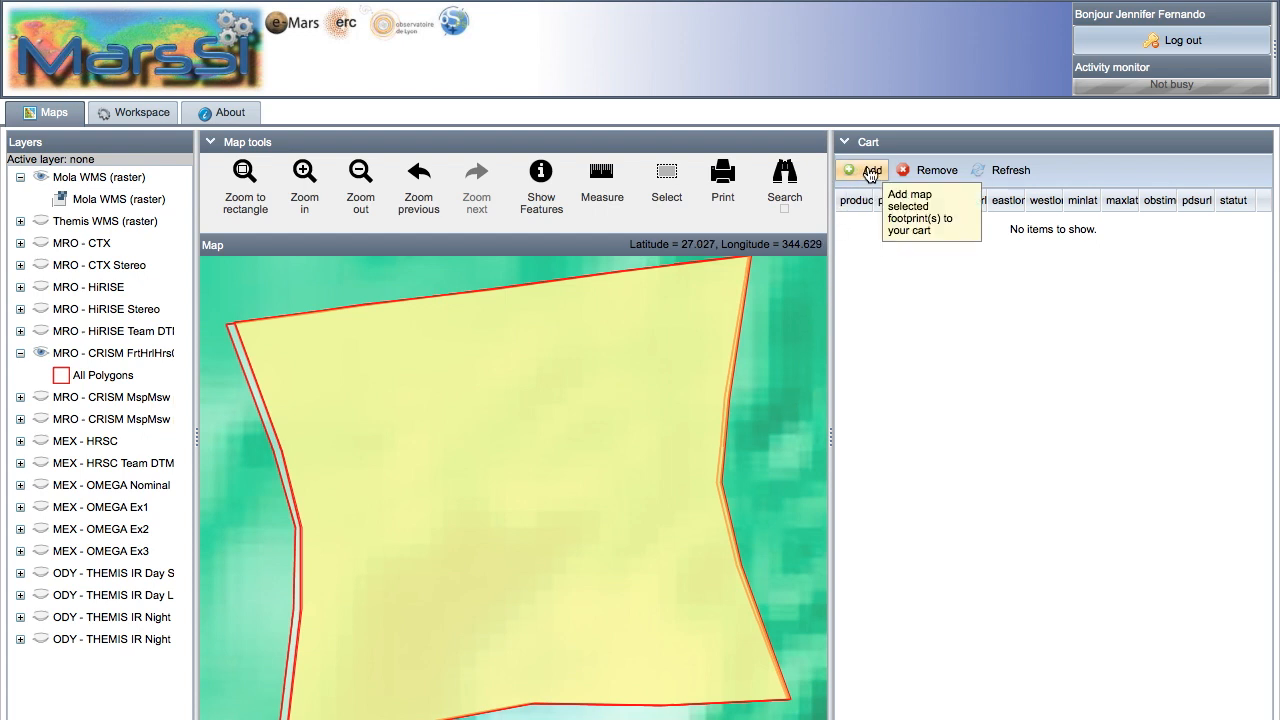
pyautogui.click(862, 170)
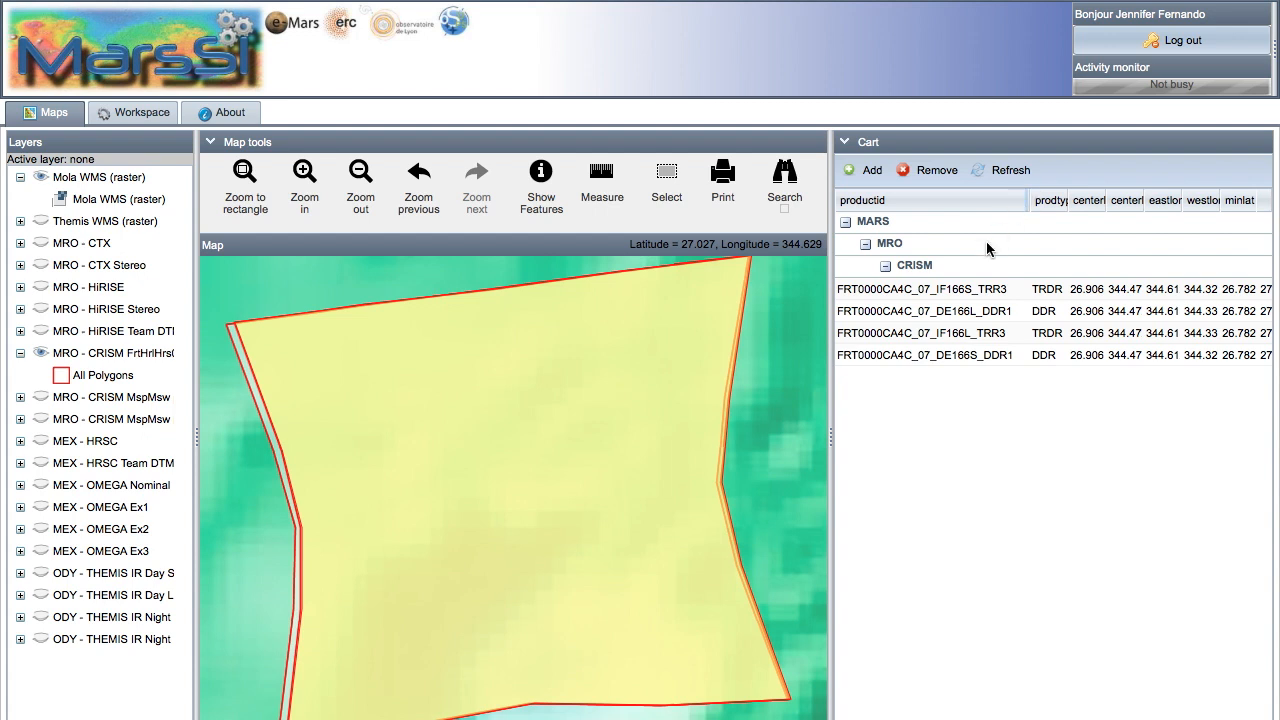
# - With the FRT0000CA4C products in the cart, switch to the Workspace view
pyautogui.click(970, 312)
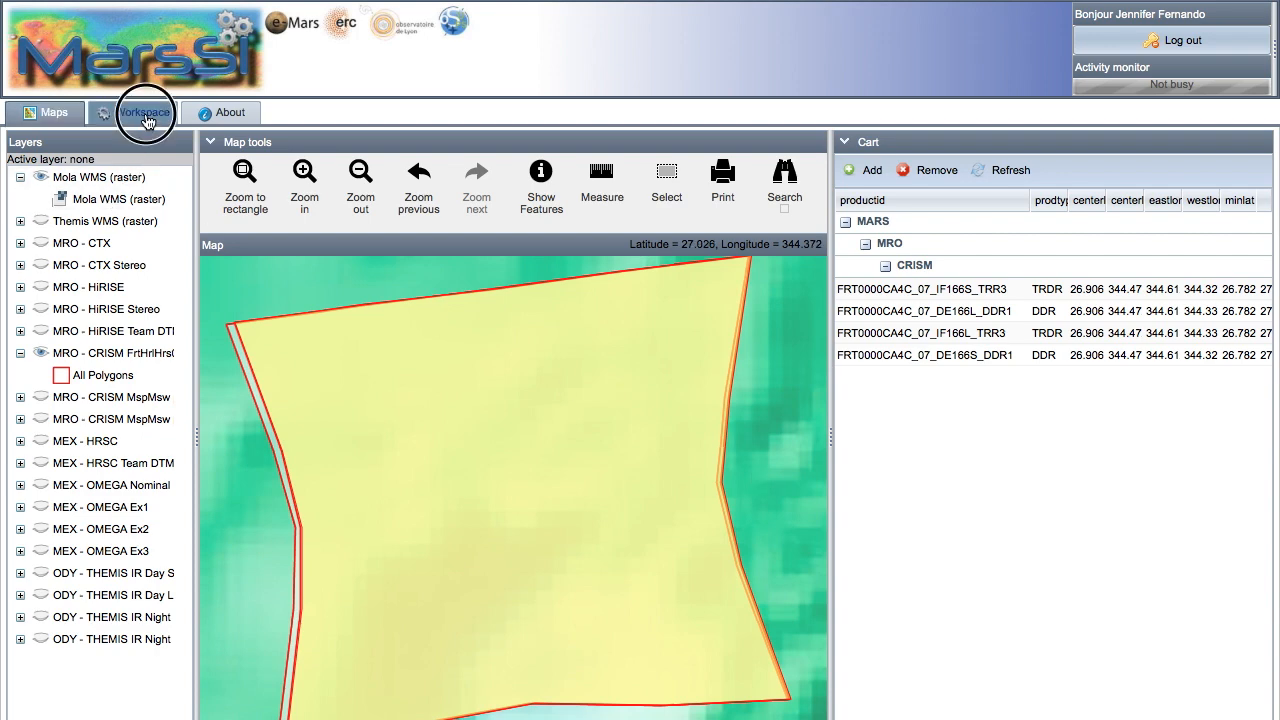
pyautogui.click(140, 112)
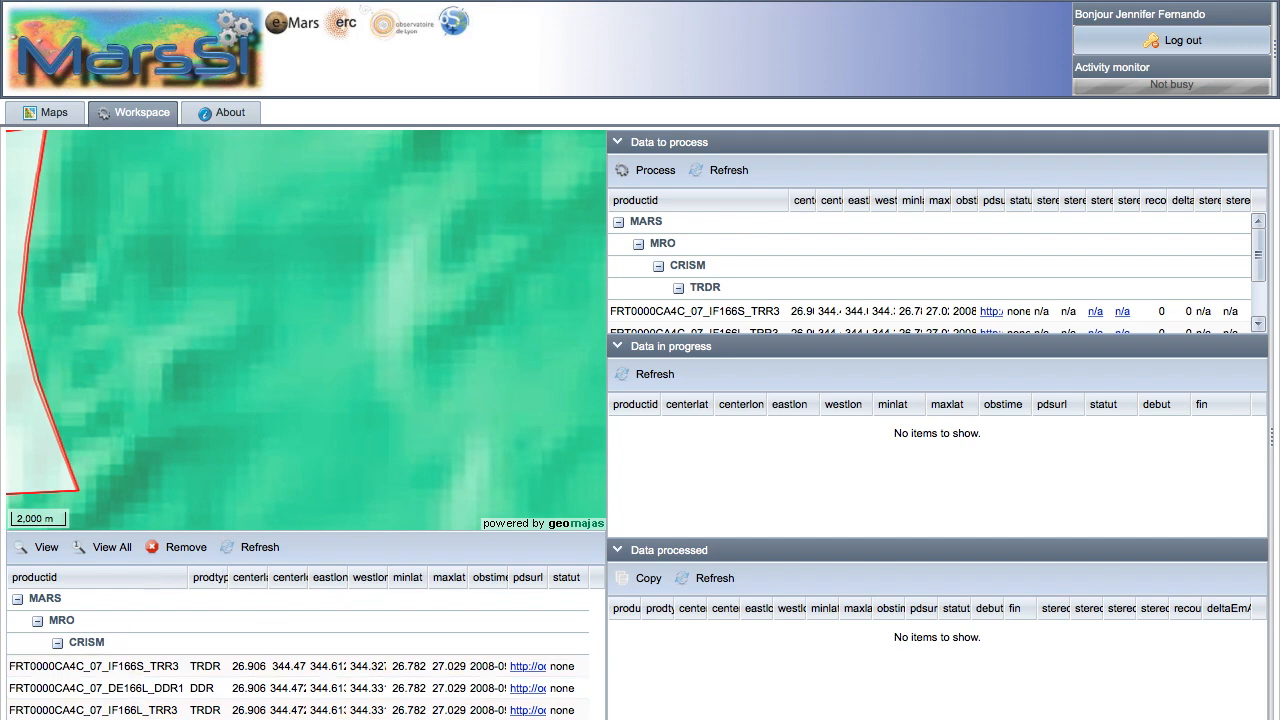
pyautogui.moveTo(276, 608)
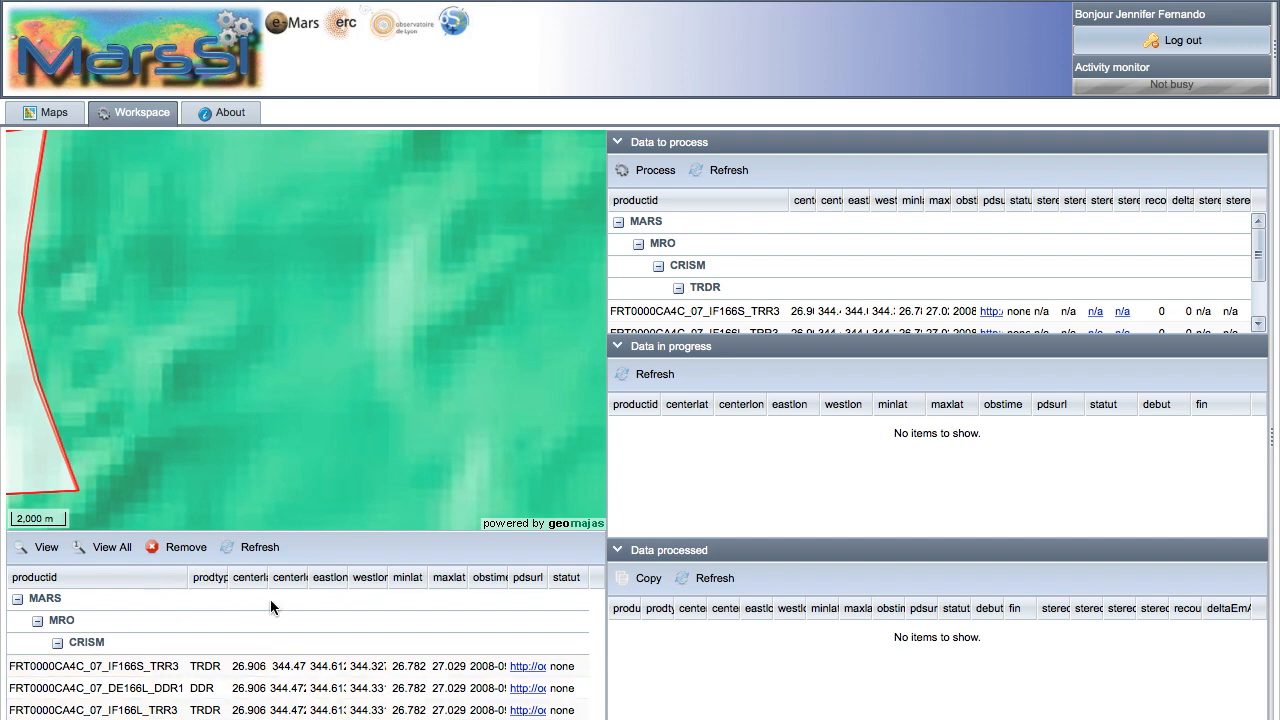
pyautogui.moveTo(690, 250)
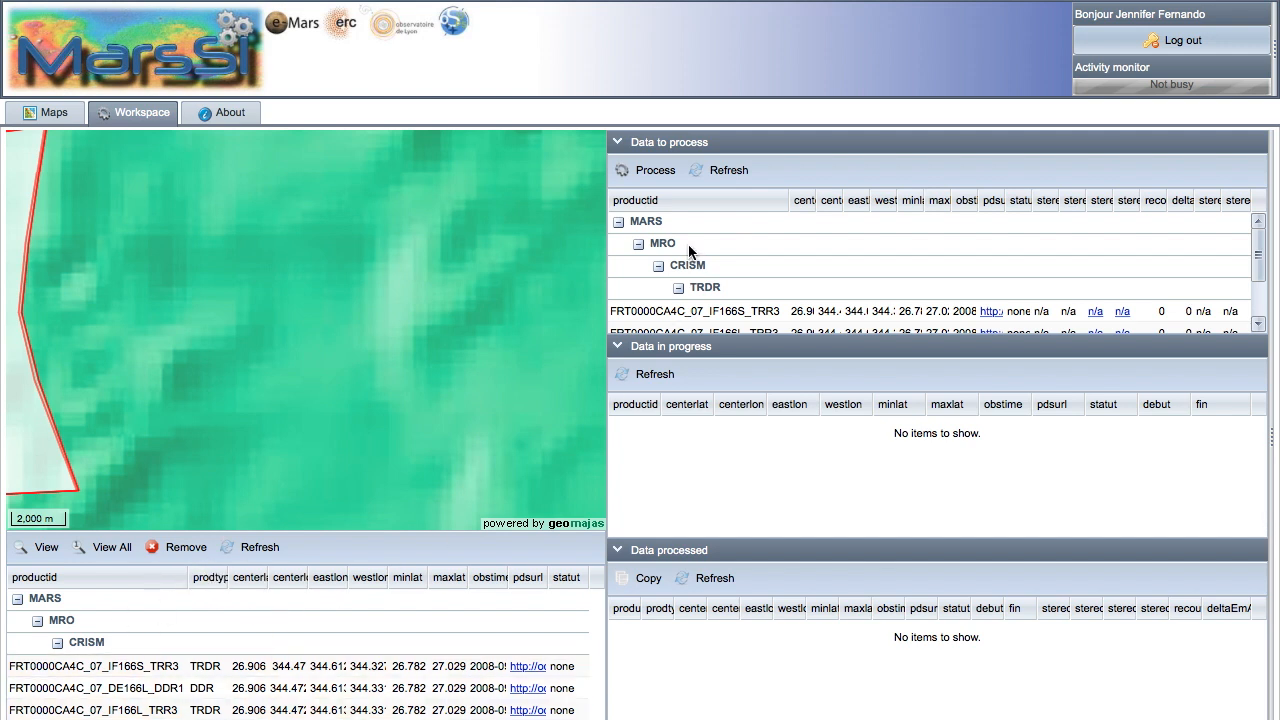
pyautogui.moveTo(756, 162)
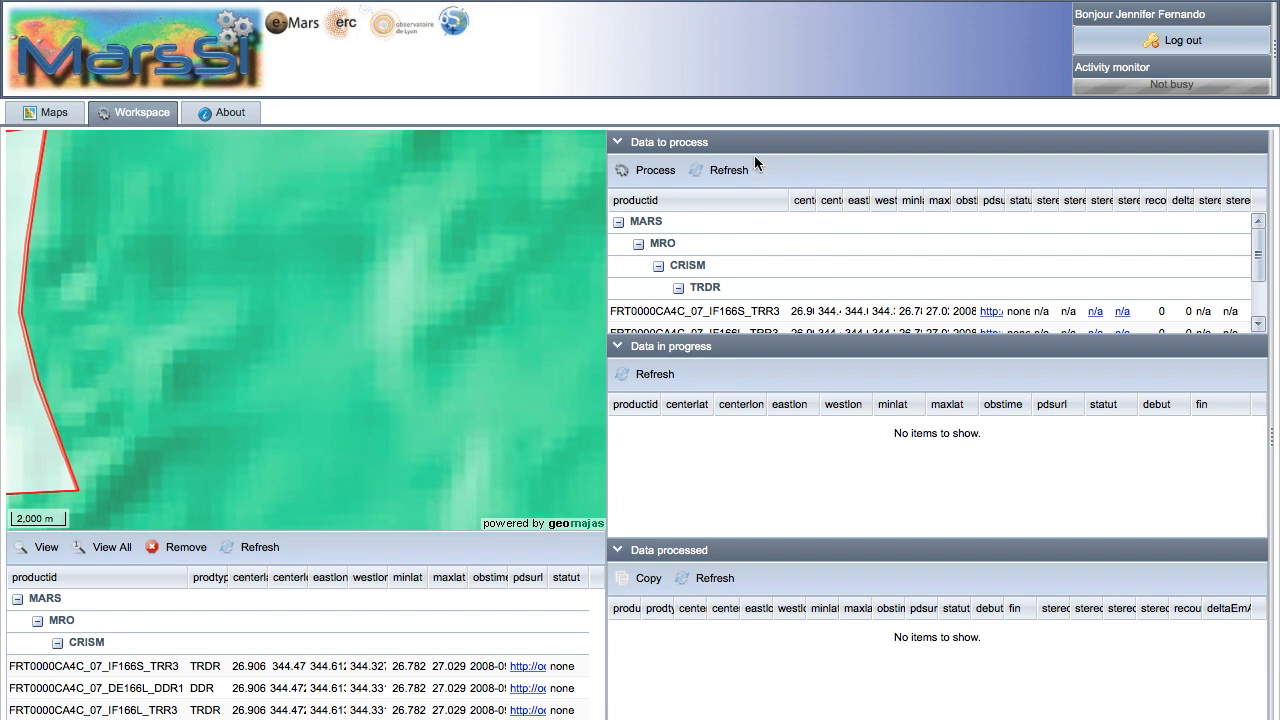
pyautogui.moveTo(728, 168)
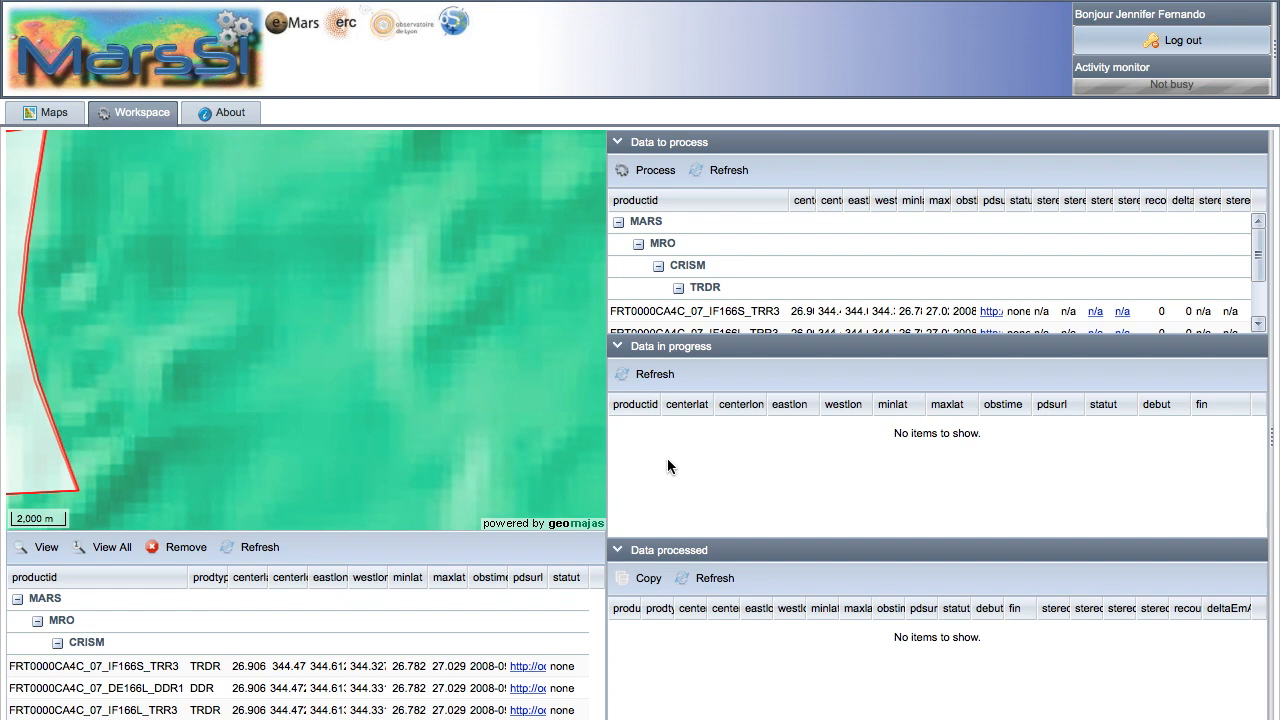
pyautogui.moveTo(670, 652)
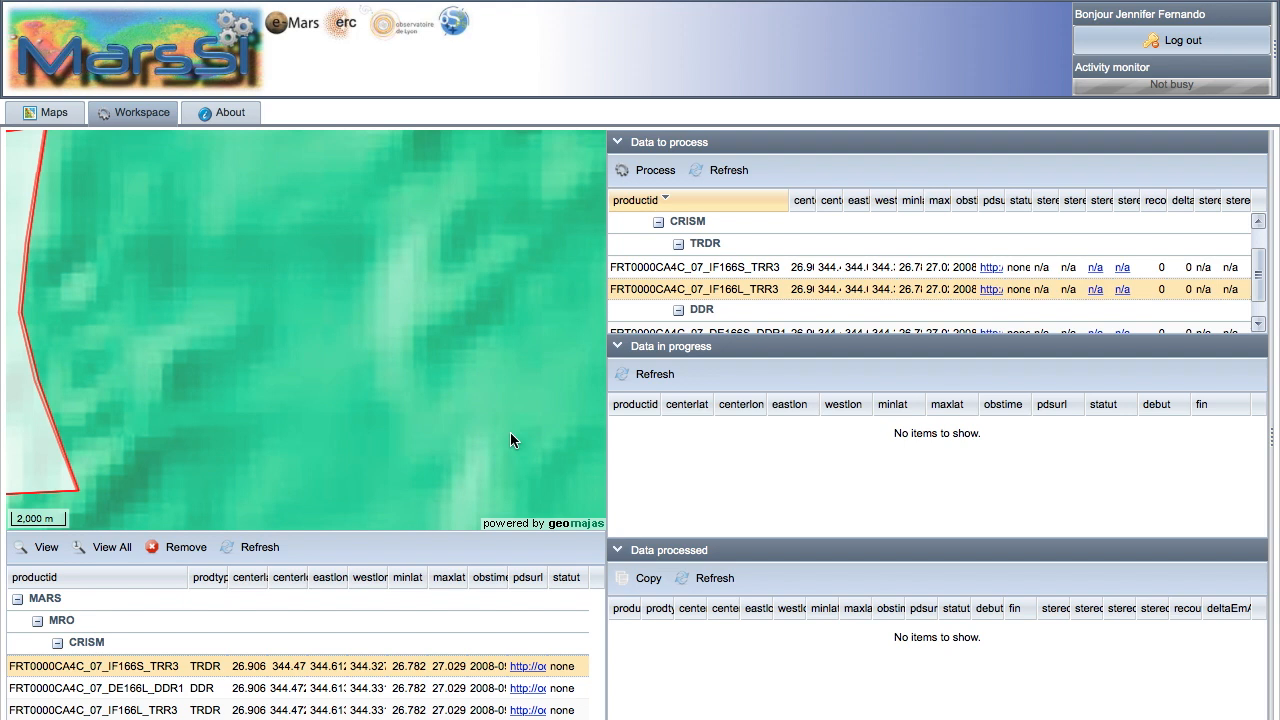
pyautogui.moveTo(574, 380)
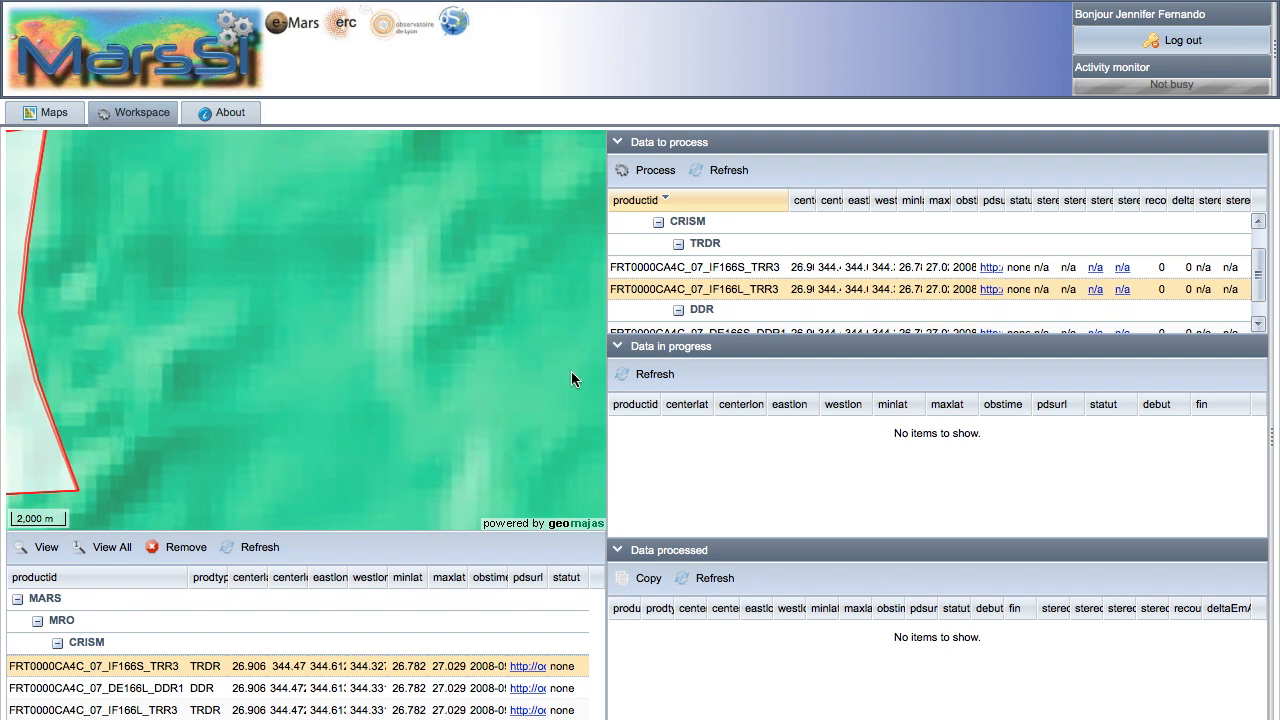
pyautogui.moveTo(656, 170)
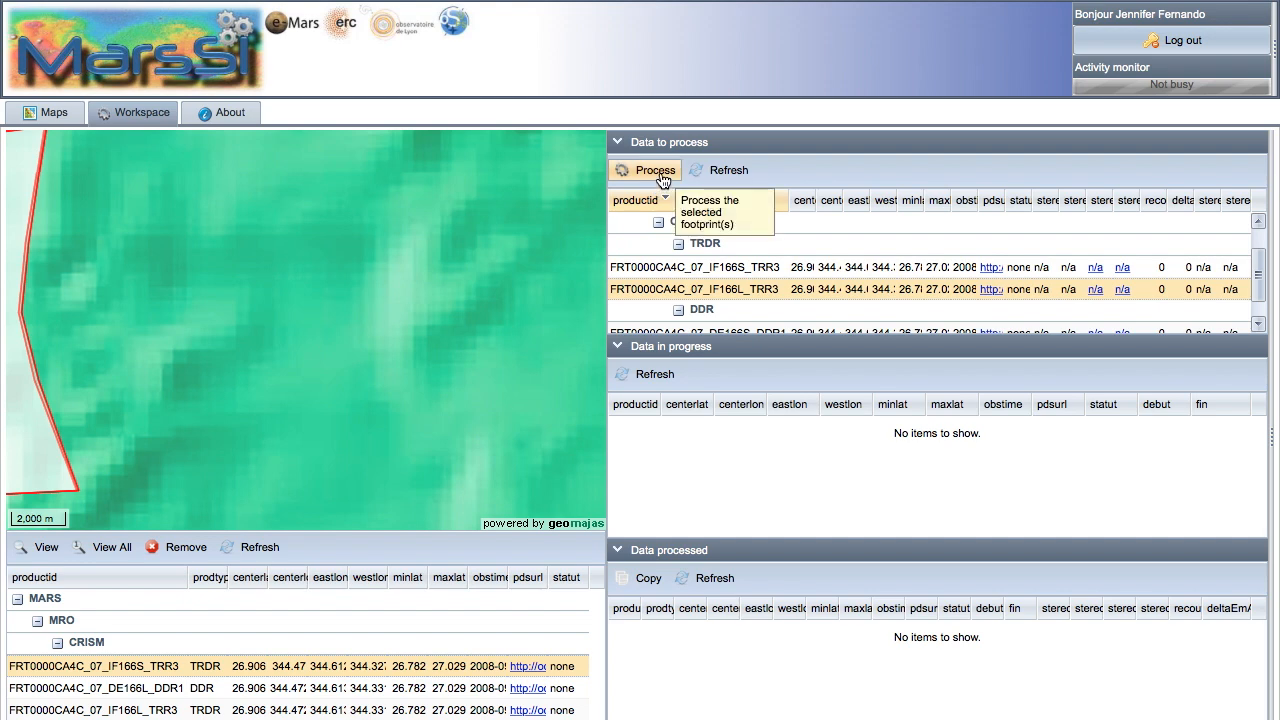
# - Submit FRT0000CA4C_07_IF166L_TRR3 from Data to process for processing
pyautogui.click(656, 170)
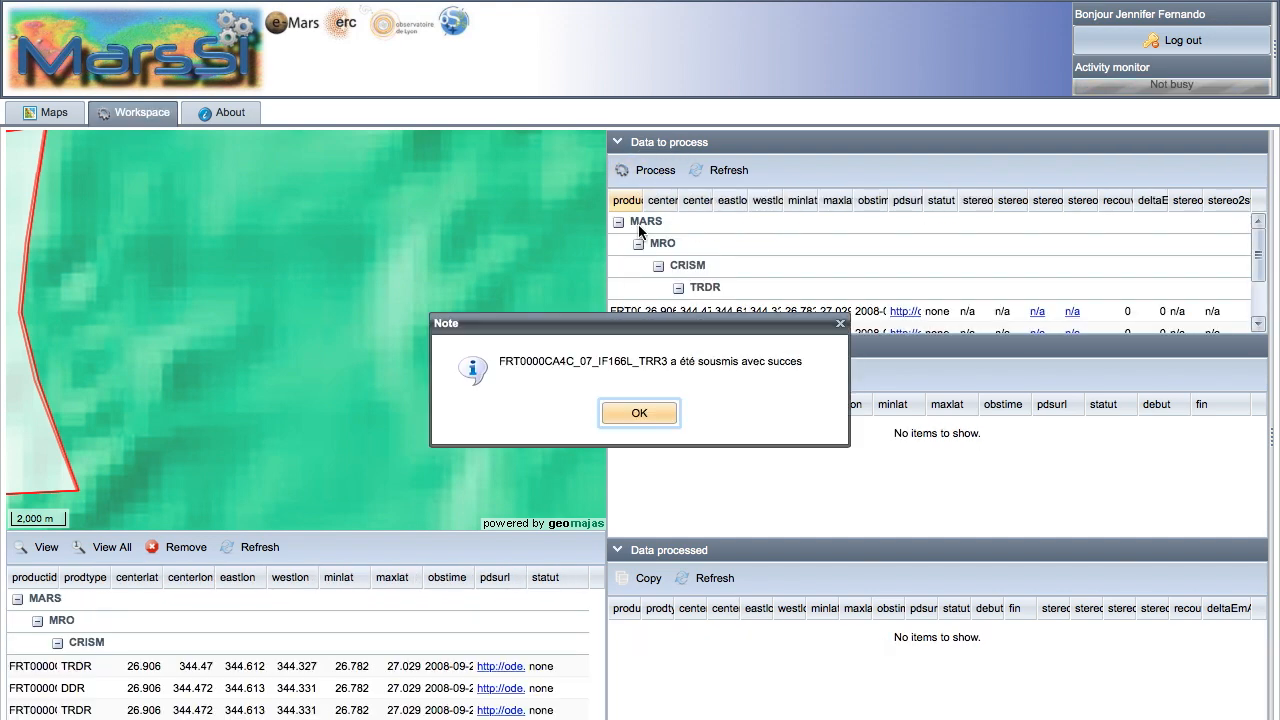
# - Dismiss the success note and copy processed FRT0000CA4C to the personal e-Mars workspace
pyautogui.click(640, 412)
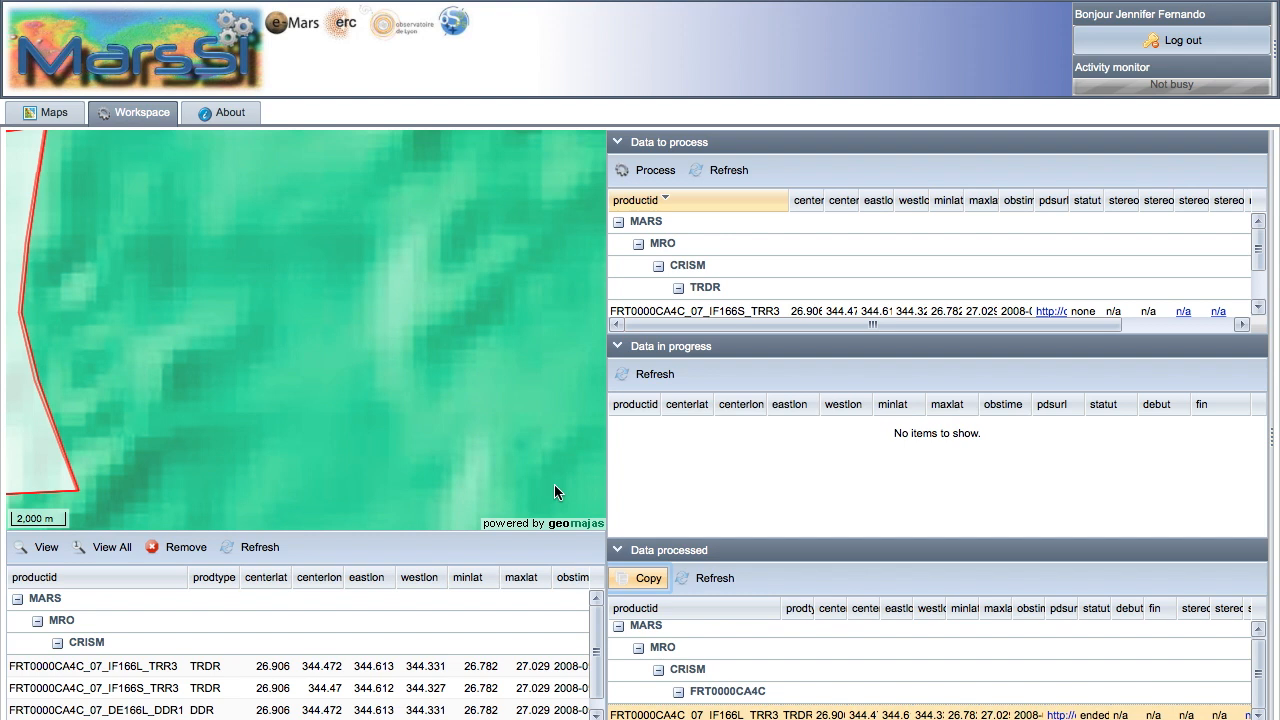
pyautogui.moveTo(816, 632)
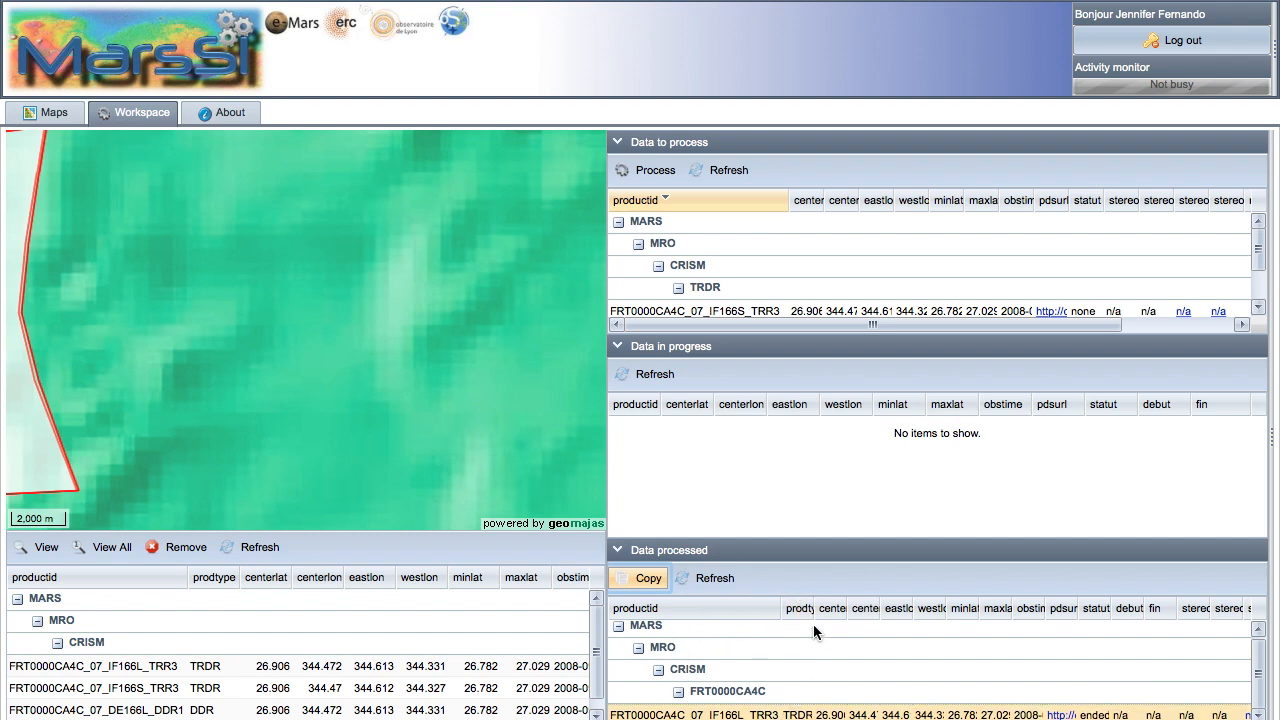
pyautogui.moveTo(816, 632)
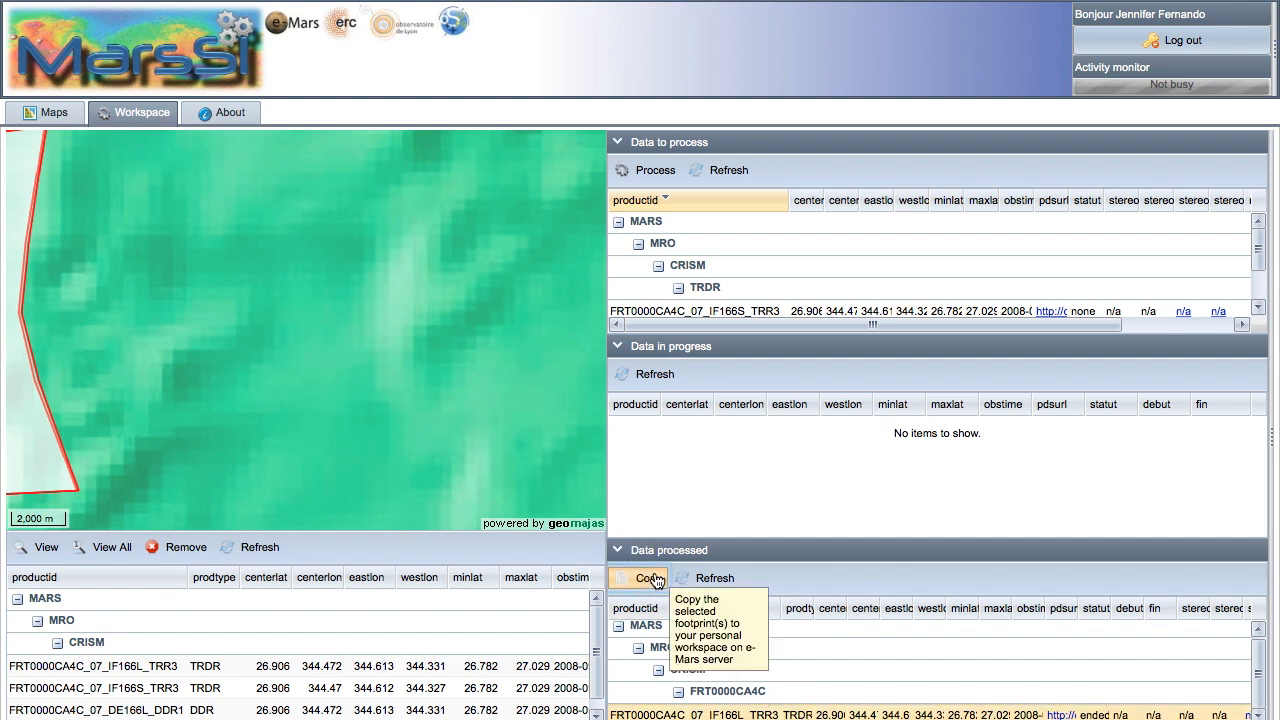
pyautogui.click(642, 578)
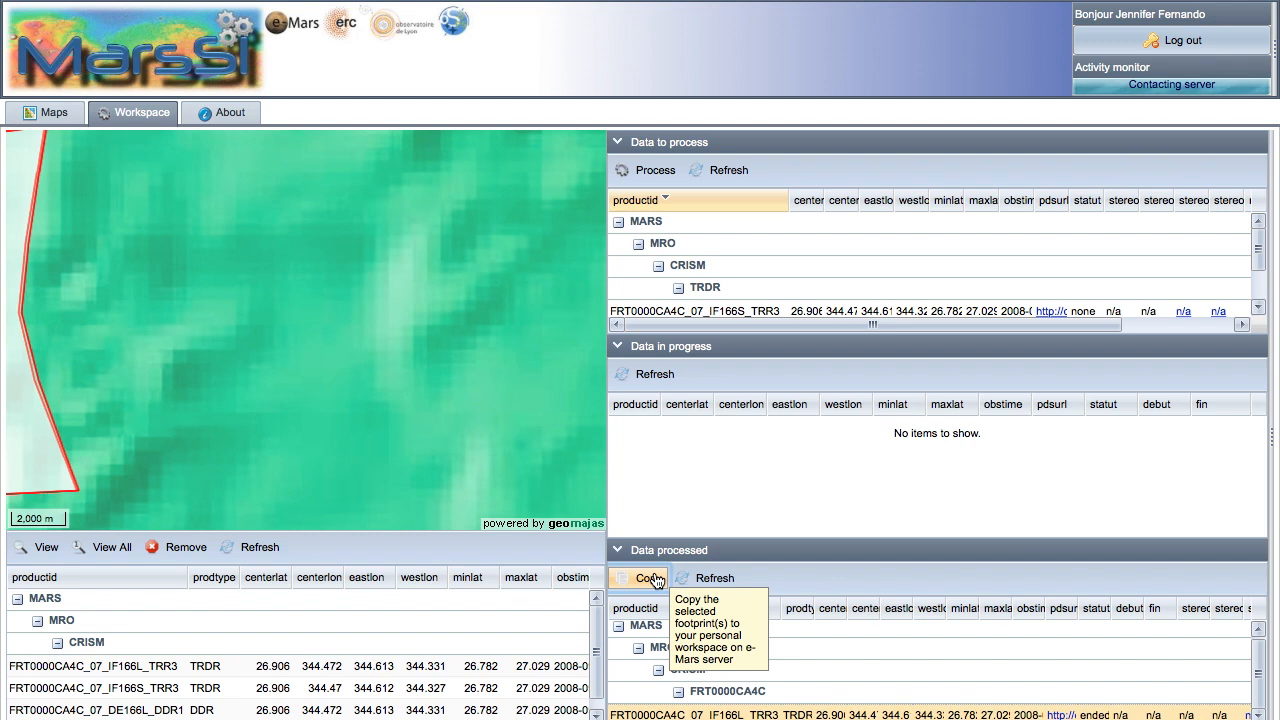
# - Dismiss the FRT0000CA4C 'copied with succes' note and switch to the notes with the ftp link
pyautogui.click(648, 578)
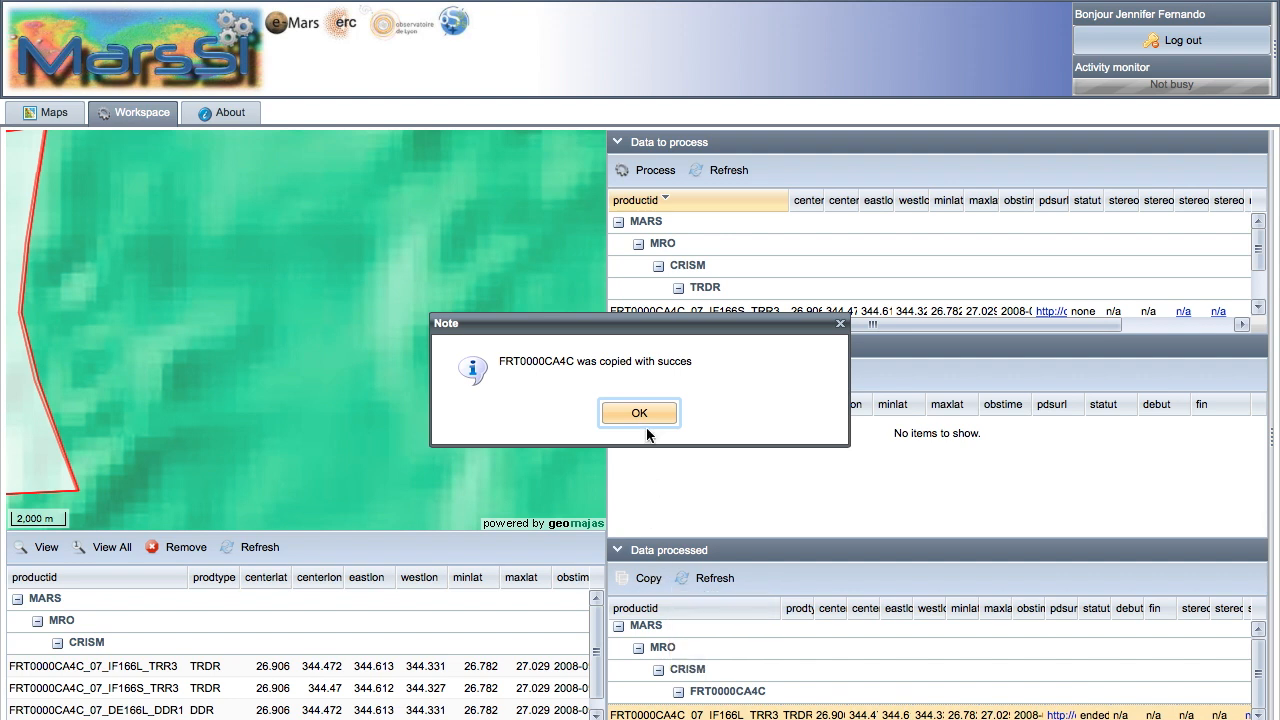
pyautogui.click(640, 412)
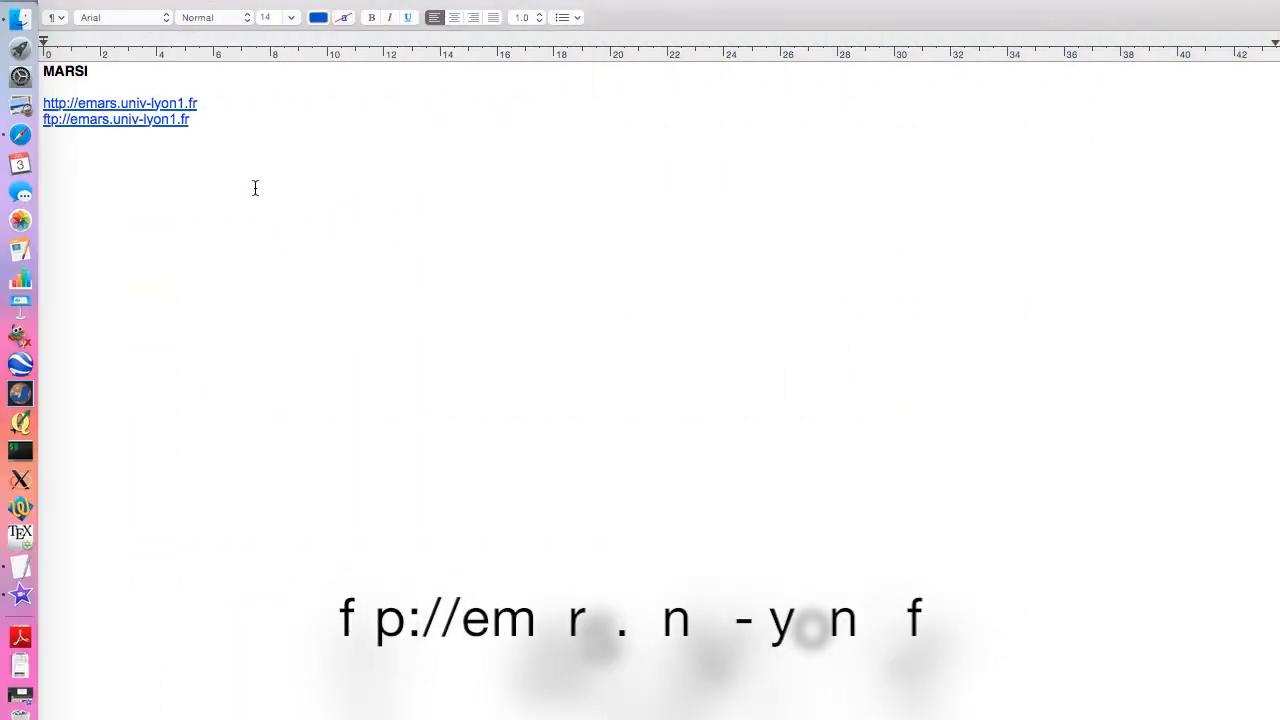
pyautogui.click(116, 120)
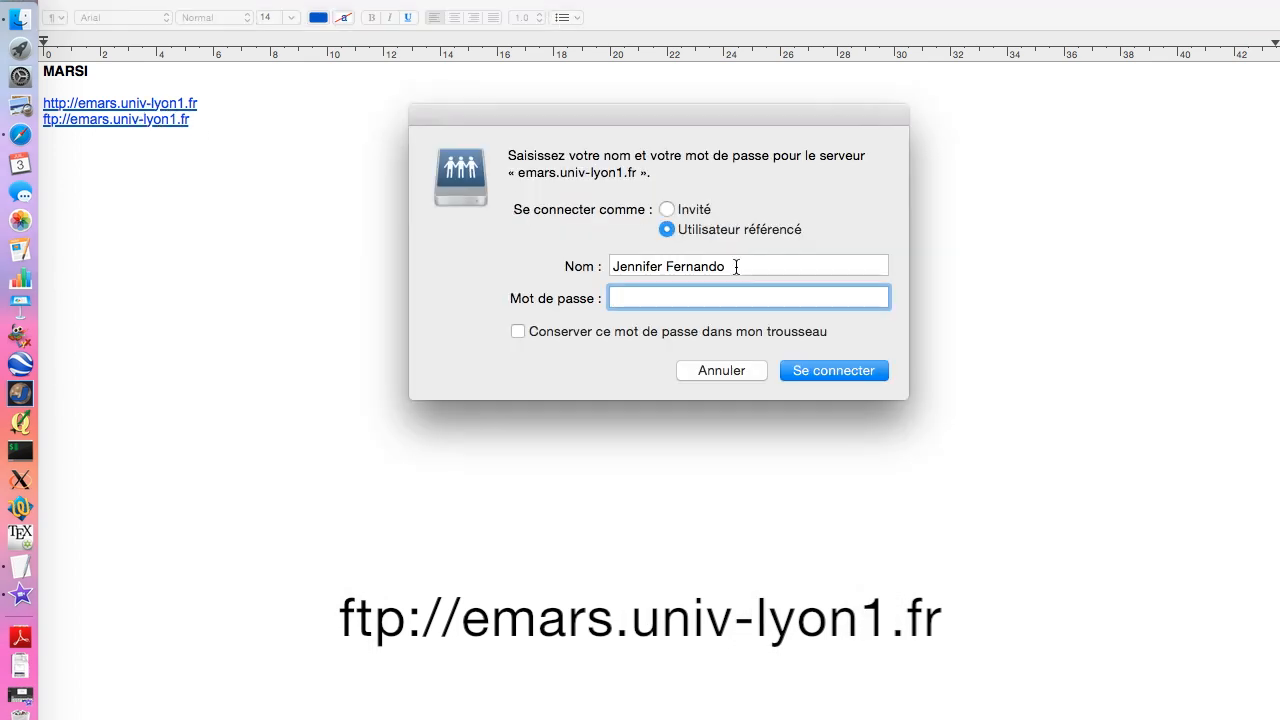
pyautogui.write('jfernando')
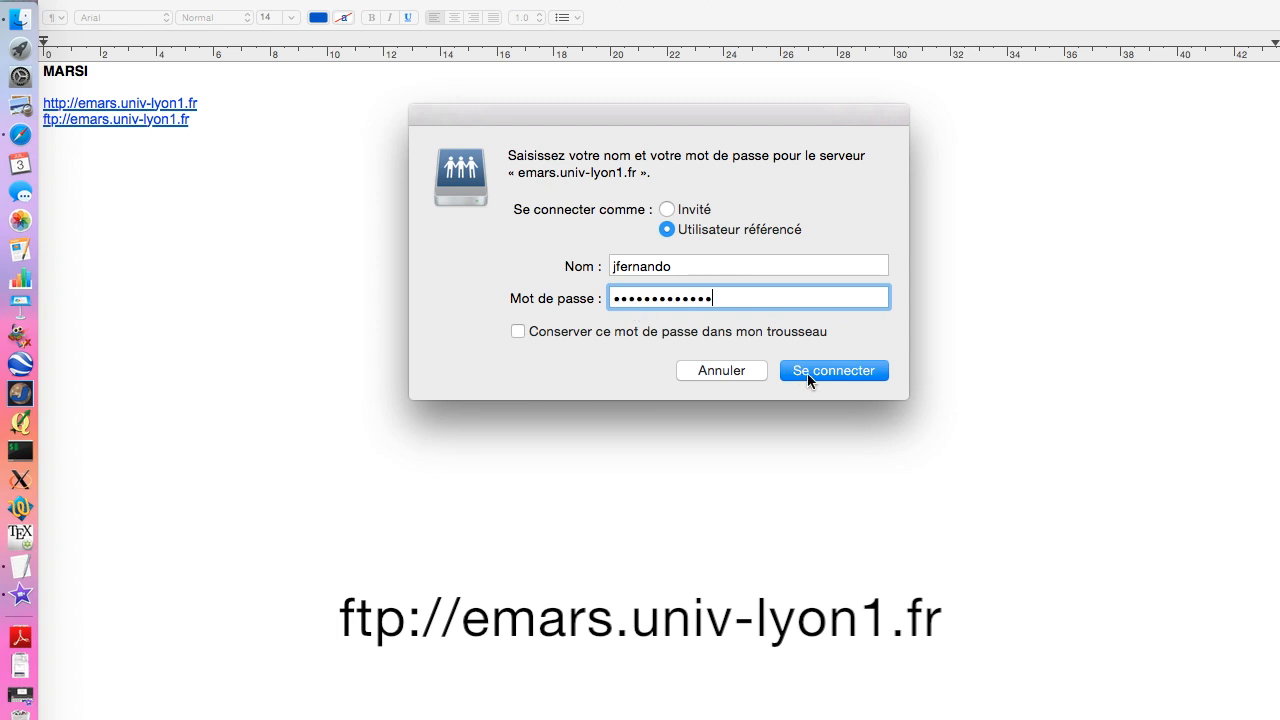
pyautogui.click(832, 370)
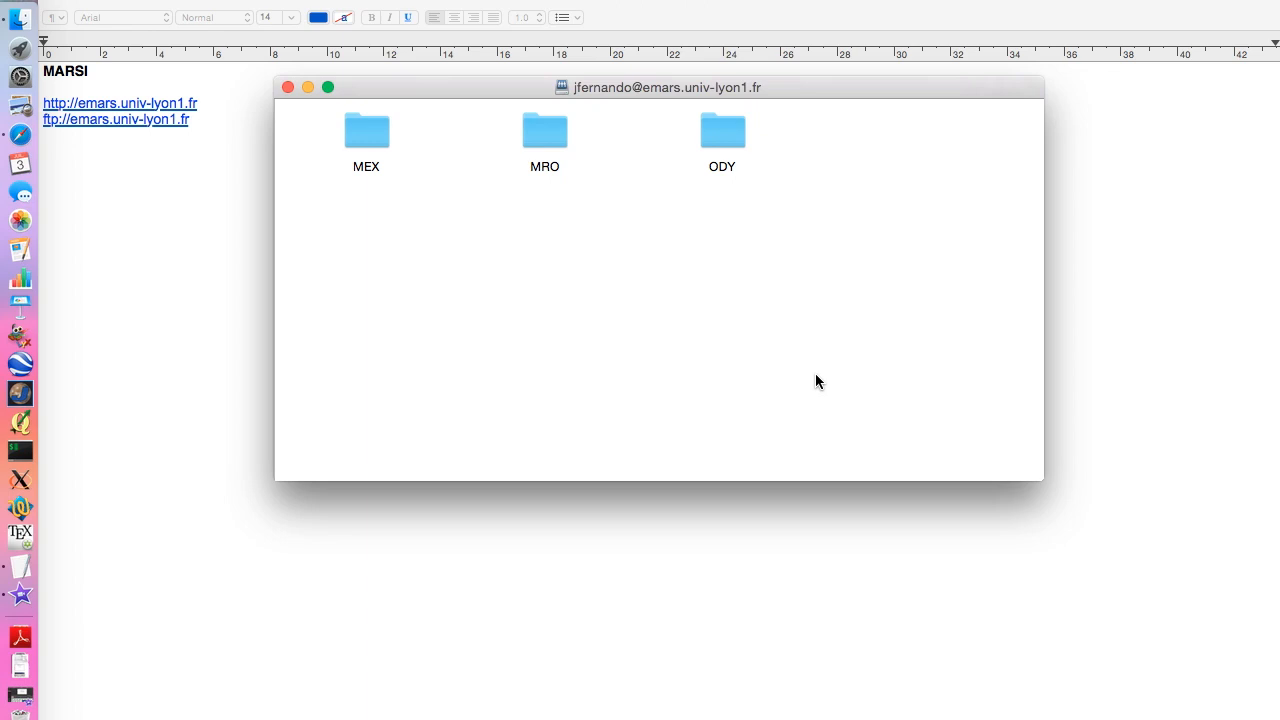
# - Browse MRO > CRISM to find FRT0000CA4C, then log out of MarsSI
pyautogui.click(544, 130)
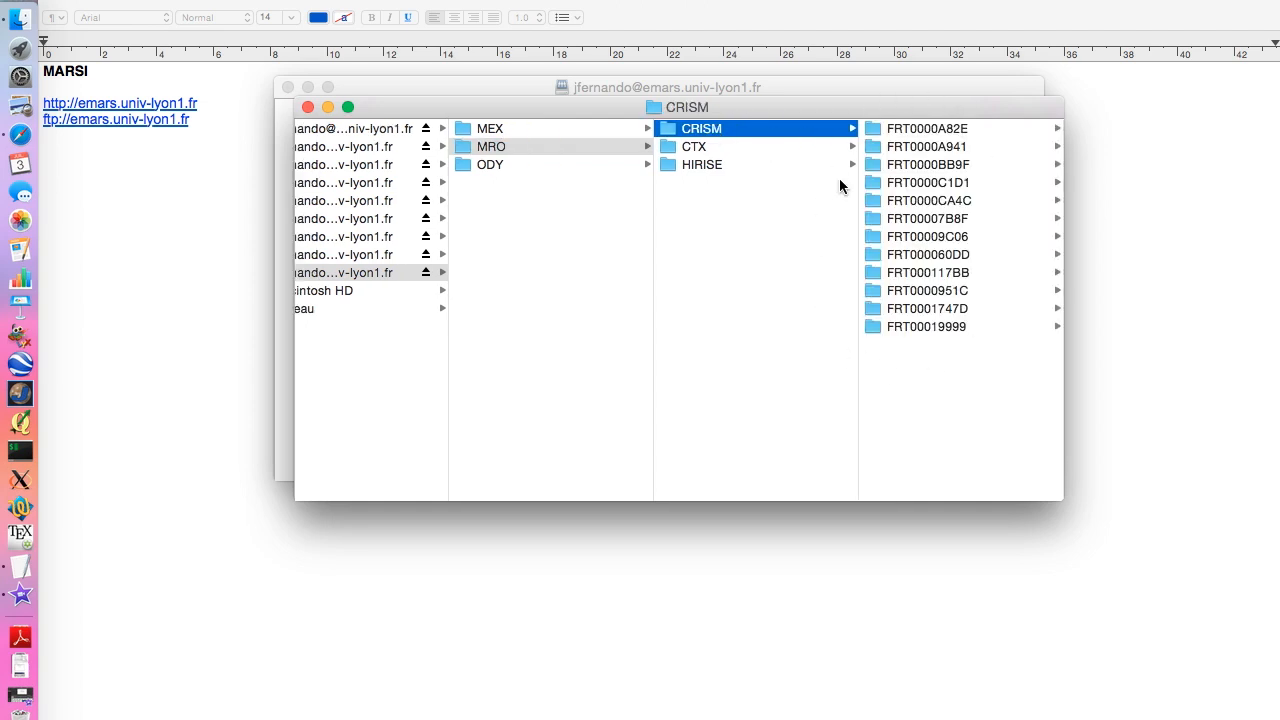
pyautogui.moveTo(964, 276)
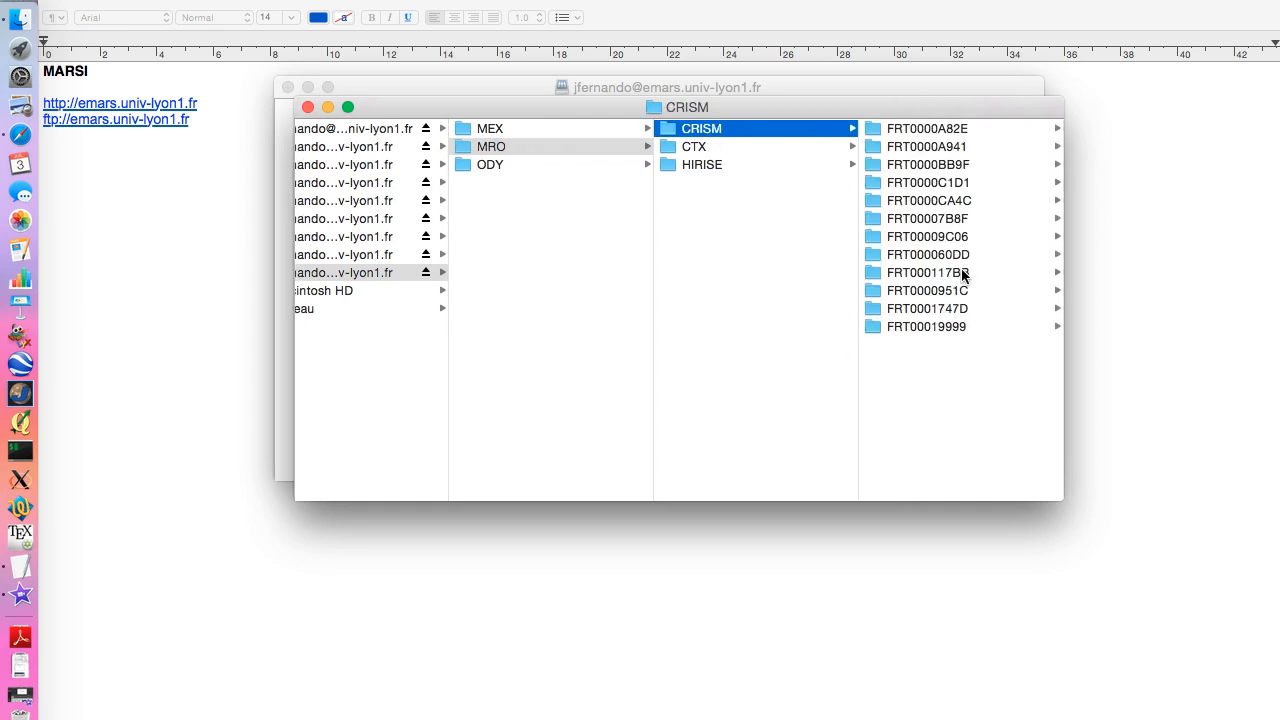
pyautogui.click(924, 128)
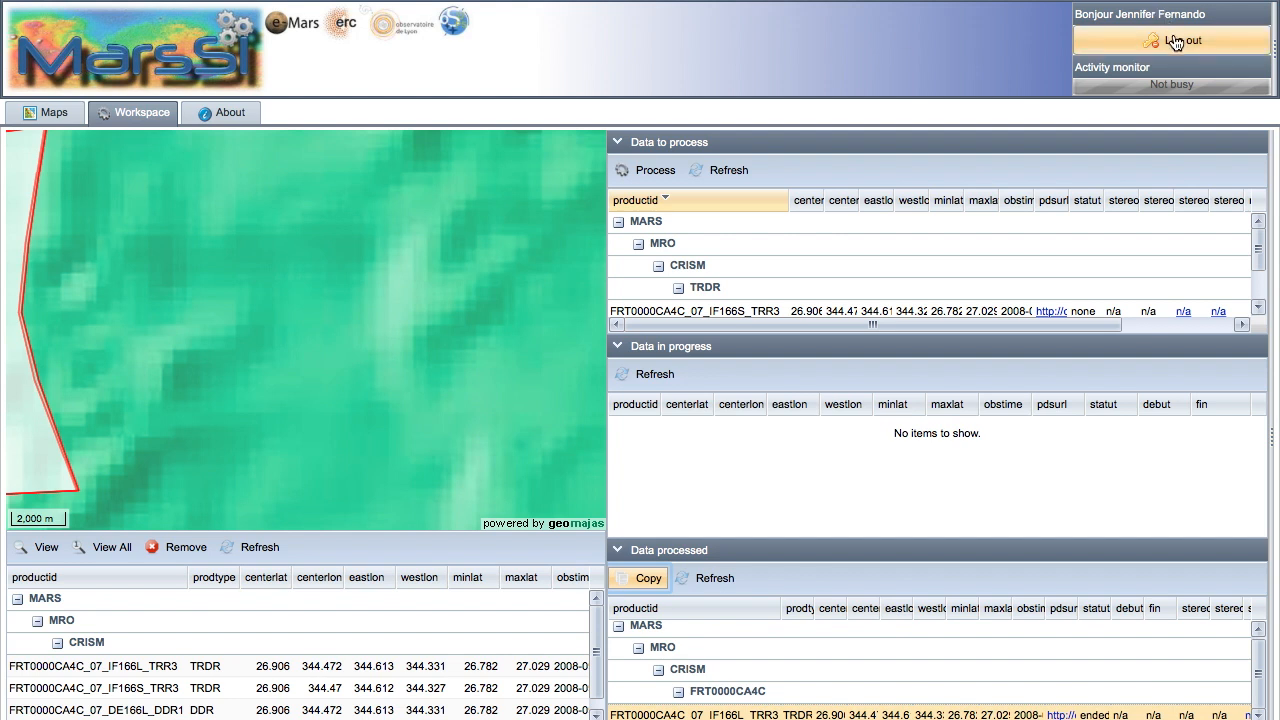
pyautogui.click(1184, 40)
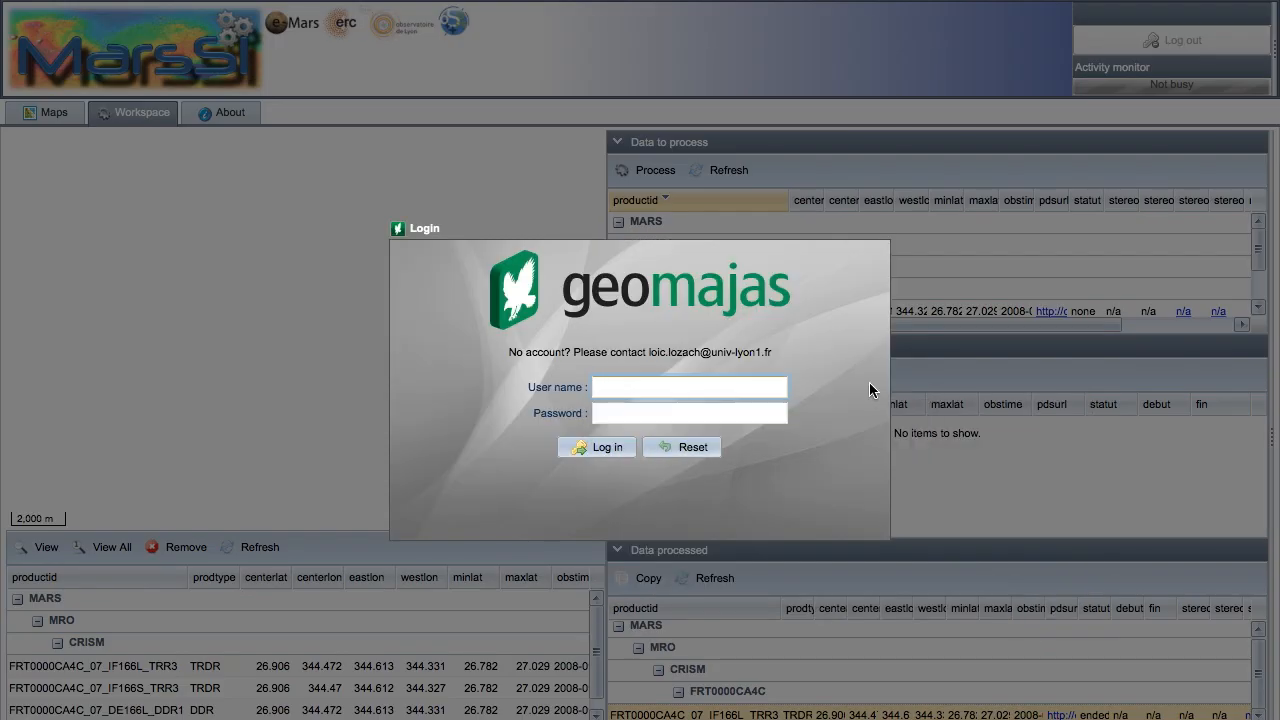